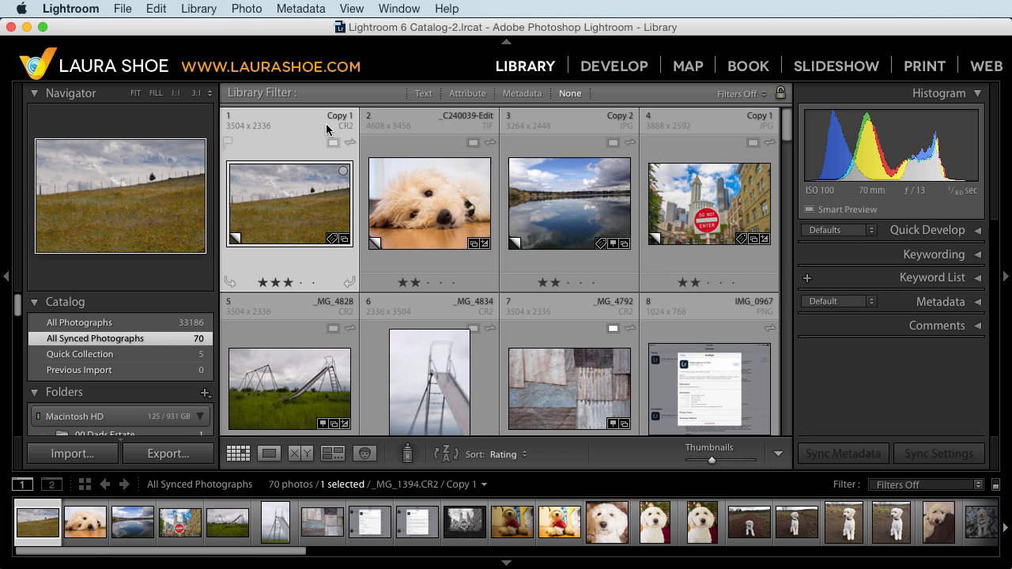
{"action": "mouse_move", "coordinate": [158, 301]}
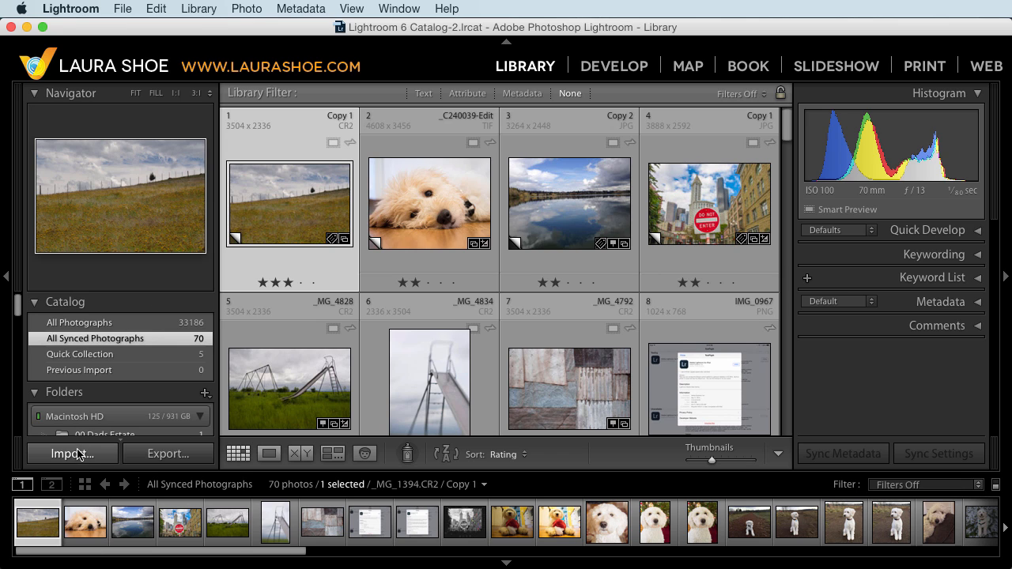
Start an import and page the Add Photos screen to the further detected sources
{"action": "left_click", "coordinate": [71, 453]}
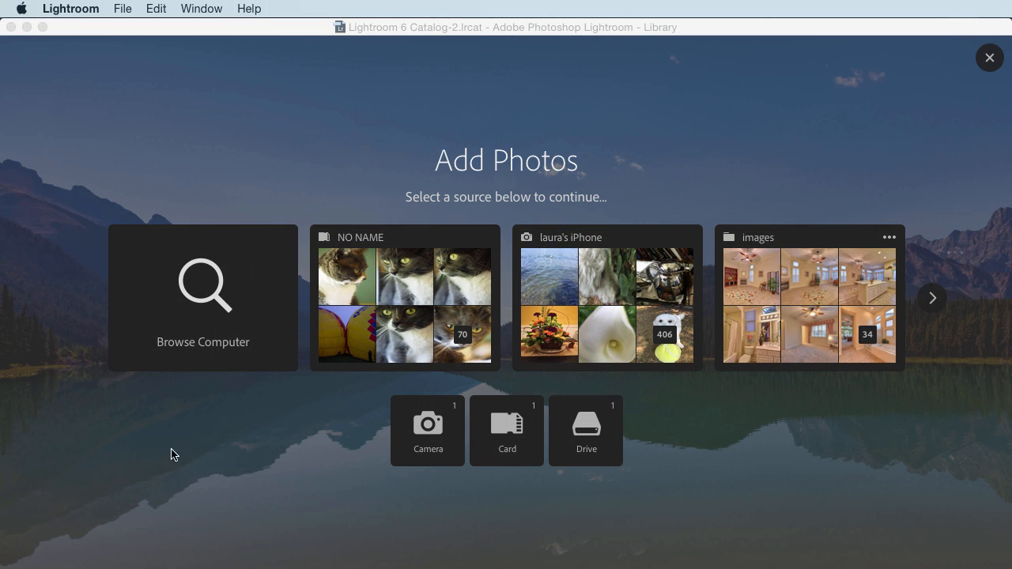
{"action": "mouse_move", "coordinate": [261, 160]}
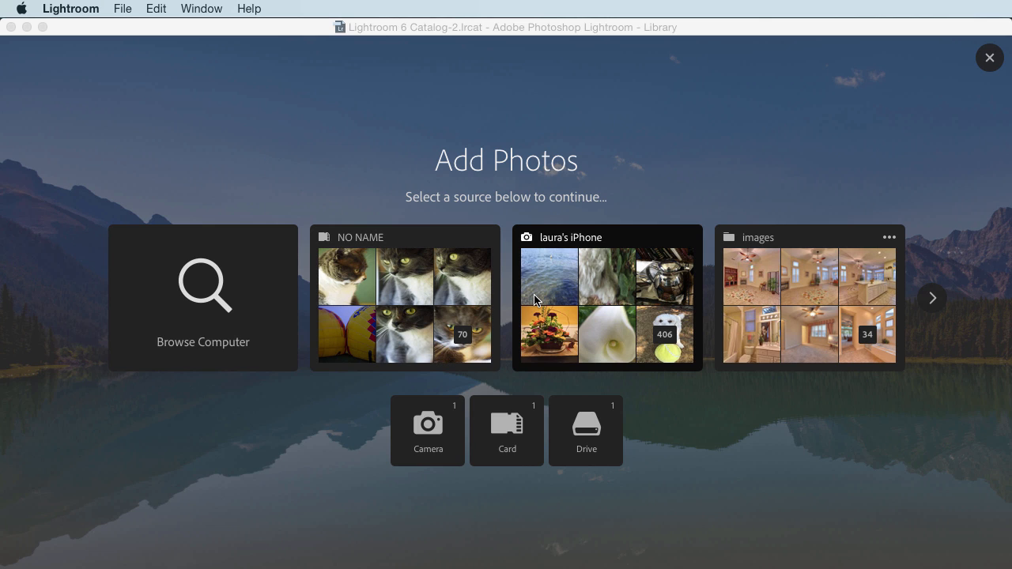
{"action": "mouse_move", "coordinate": [532, 274]}
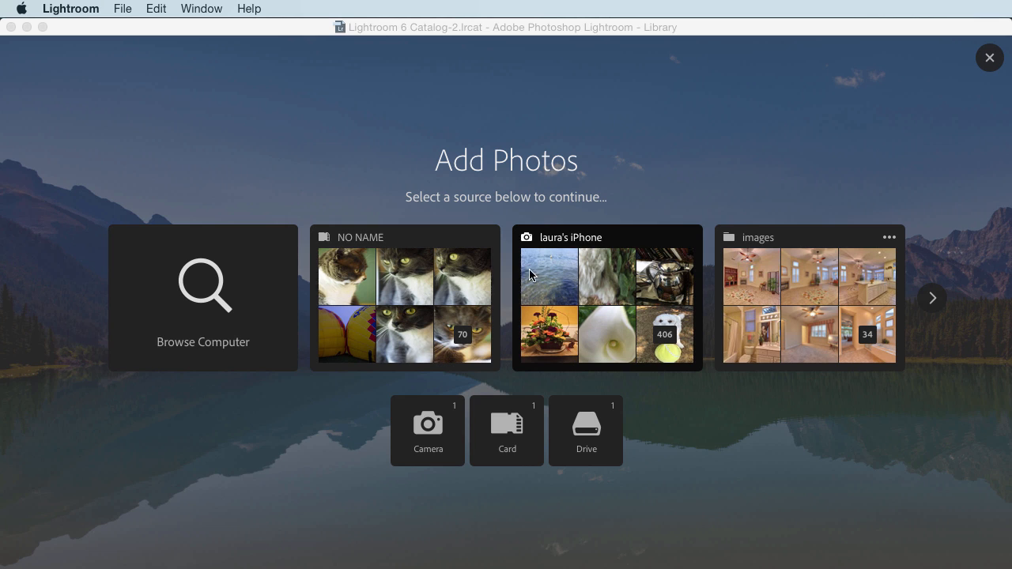
{"action": "mouse_move", "coordinate": [604, 261]}
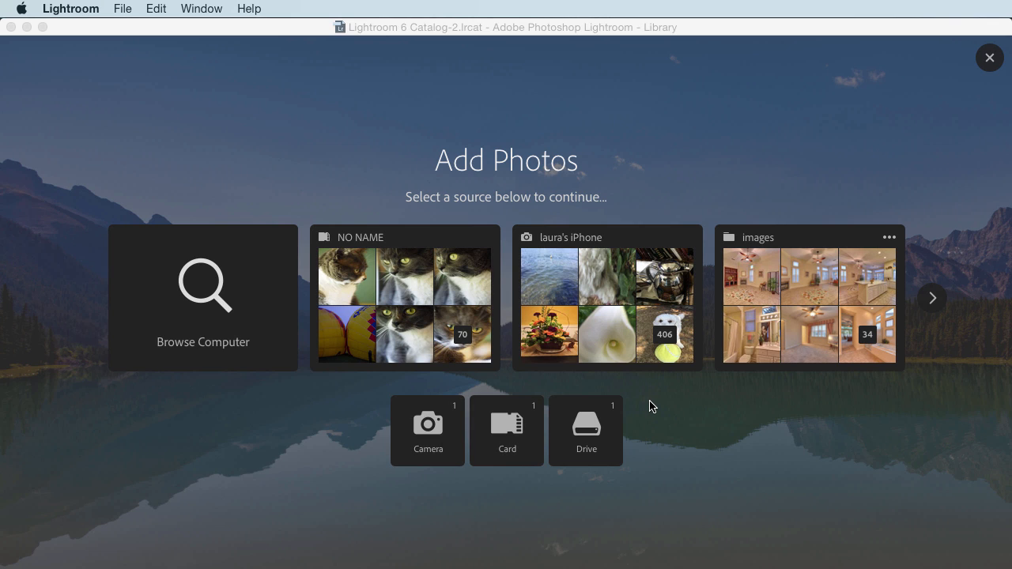
{"action": "mouse_move", "coordinate": [650, 405]}
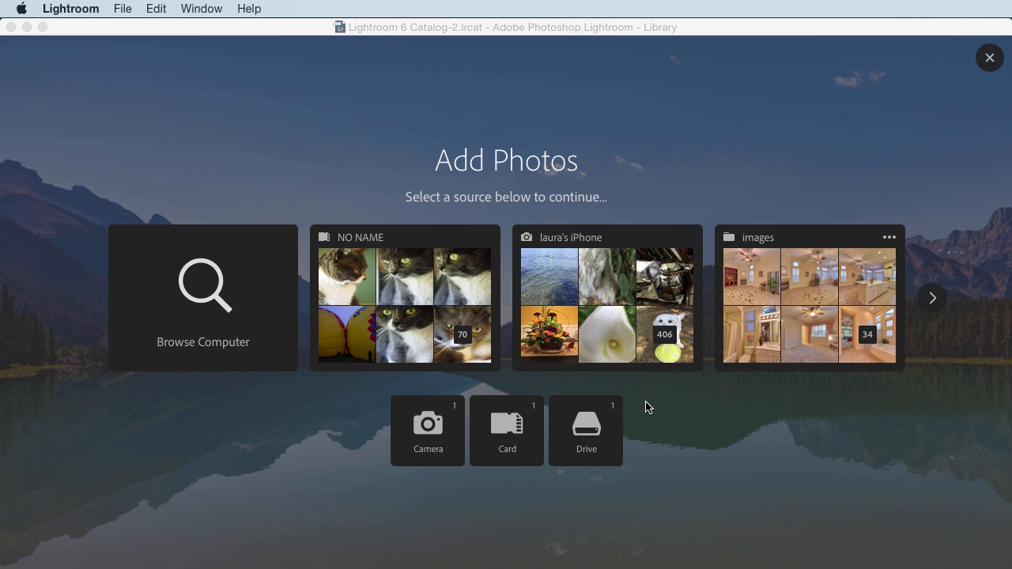
{"action": "mouse_move", "coordinate": [712, 421]}
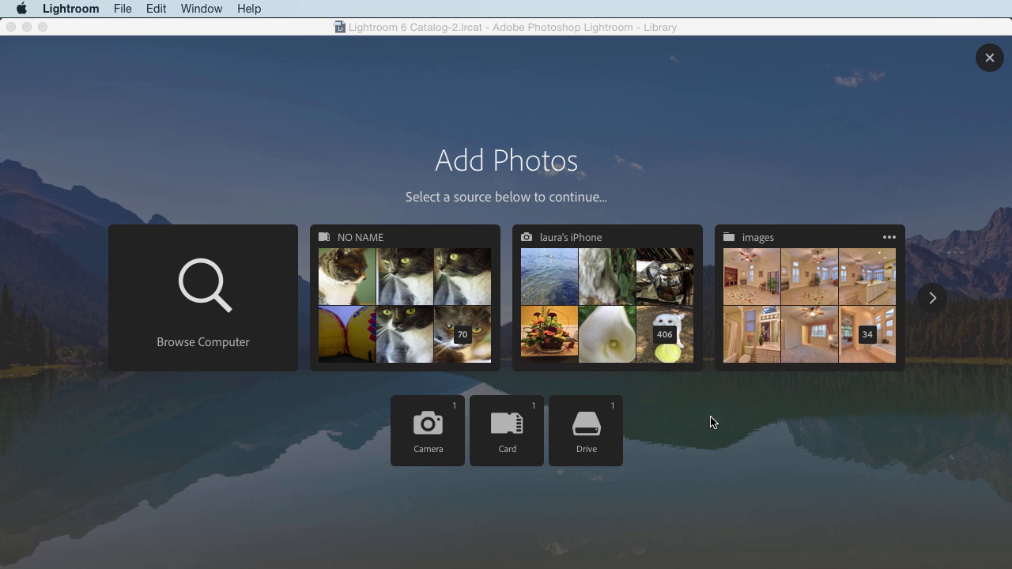
{"action": "mouse_move", "coordinate": [647, 408]}
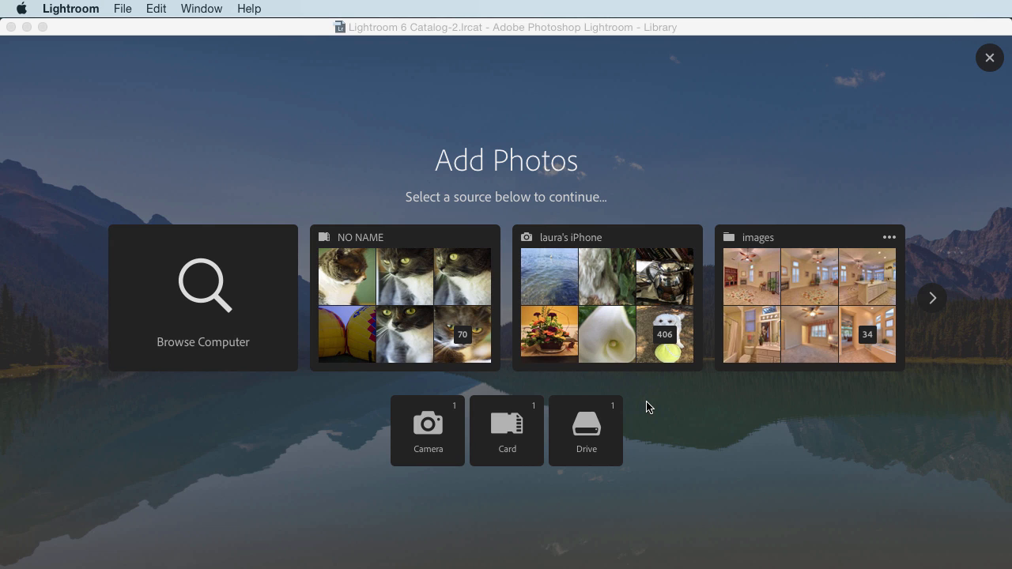
{"action": "mouse_move", "coordinate": [870, 262]}
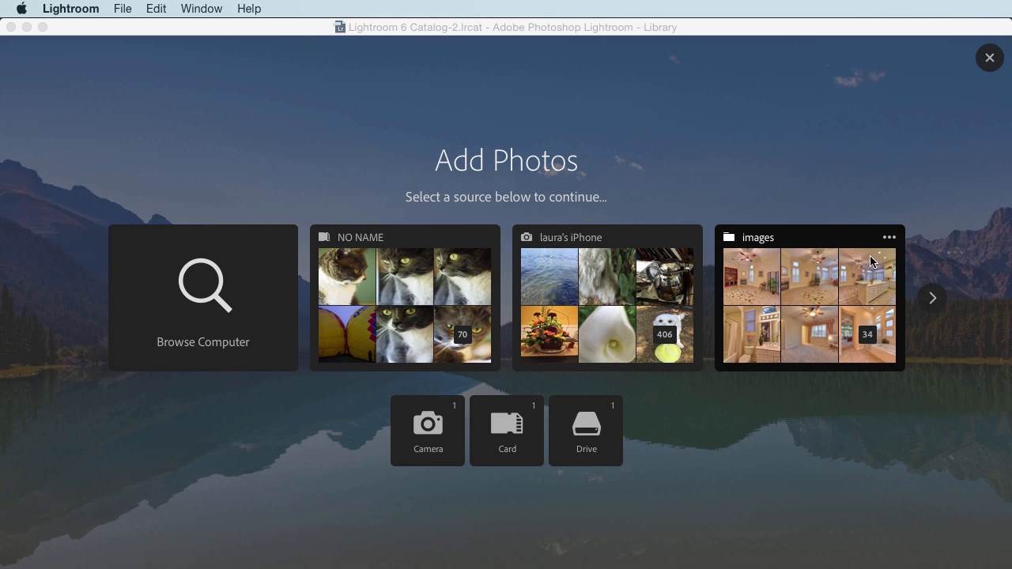
{"action": "mouse_move", "coordinate": [941, 307]}
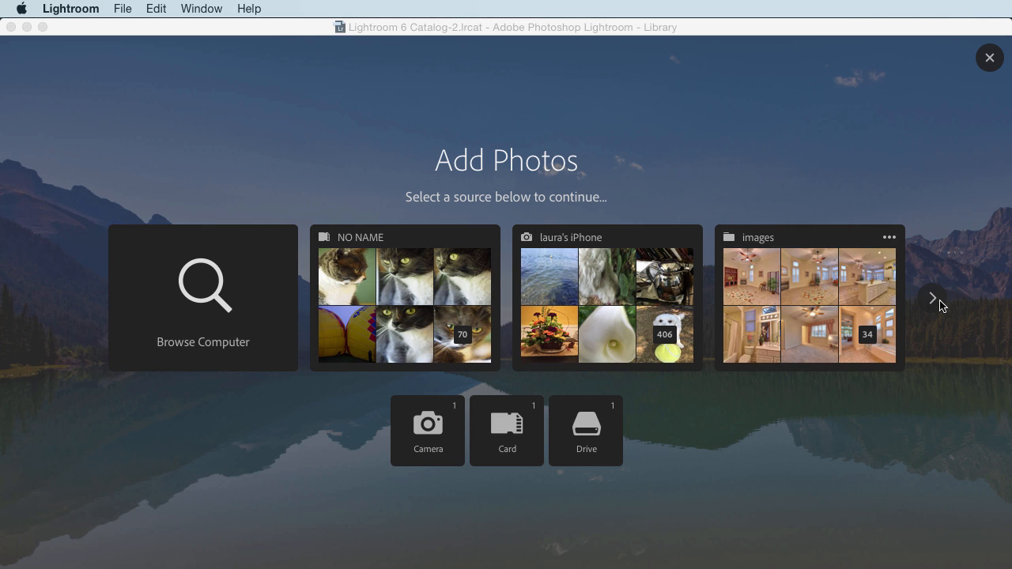
{"action": "left_click", "coordinate": [933, 297]}
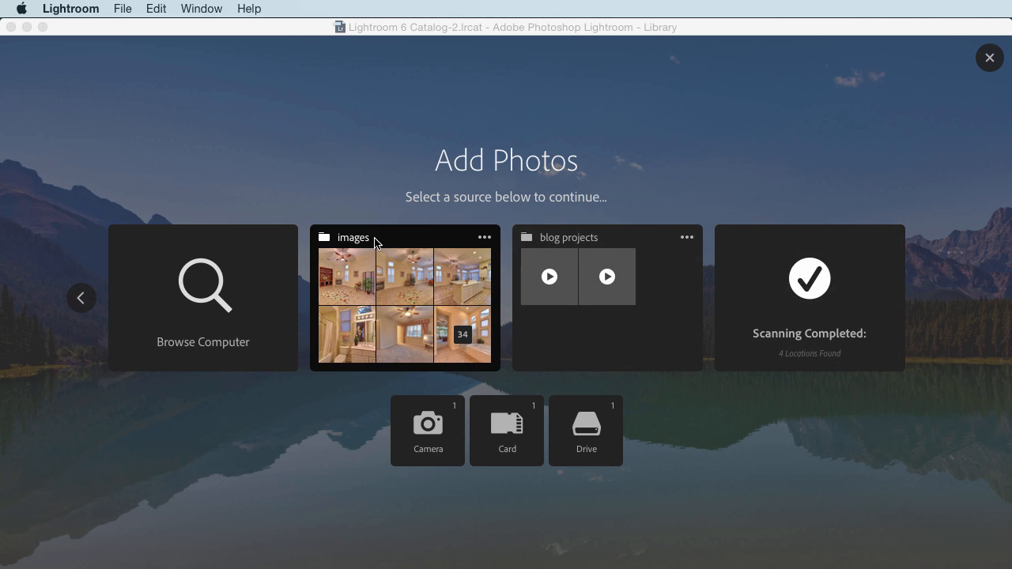
{"action": "mouse_move", "coordinate": [382, 246]}
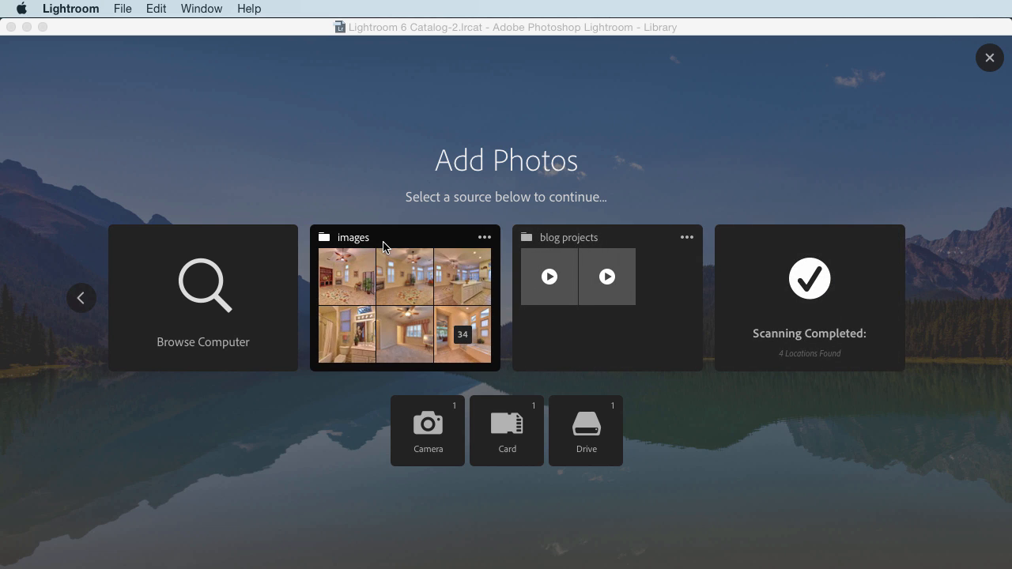
{"action": "mouse_move", "coordinate": [383, 247]}
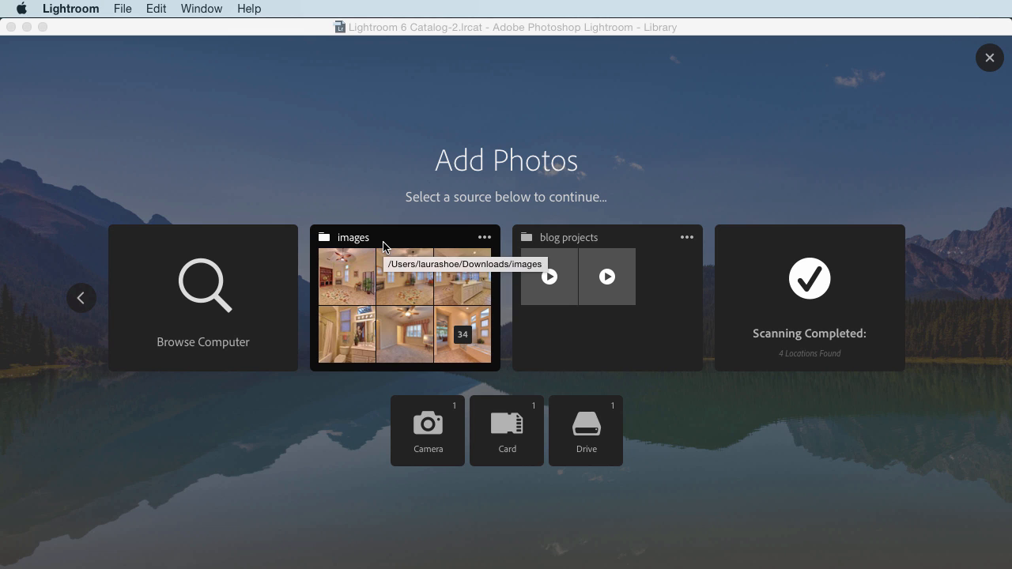
{"action": "mouse_move", "coordinate": [378, 234]}
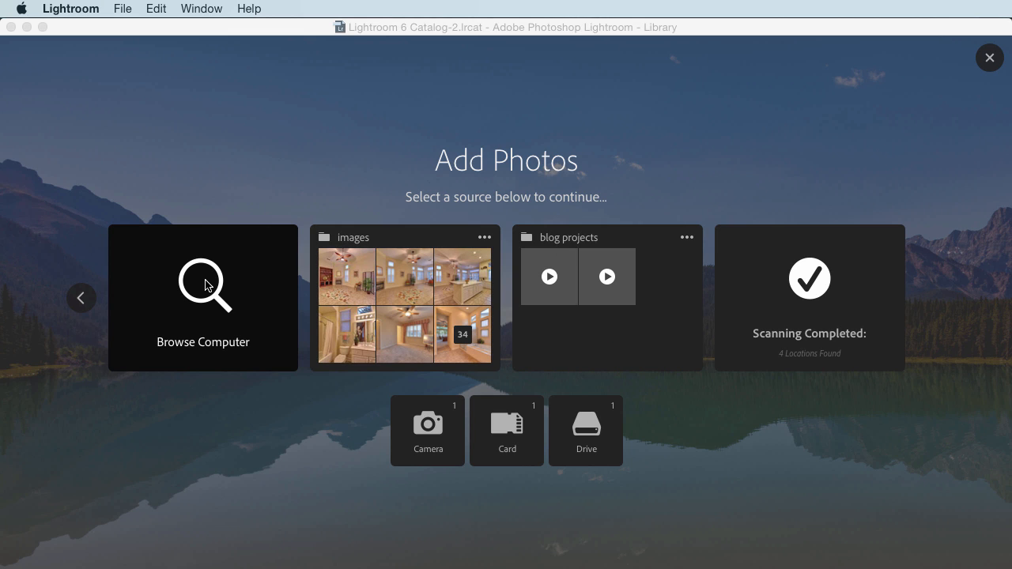
Browse the computer for a source and look inside the 2004 folder under Pictures
{"action": "left_click", "coordinate": [202, 284]}
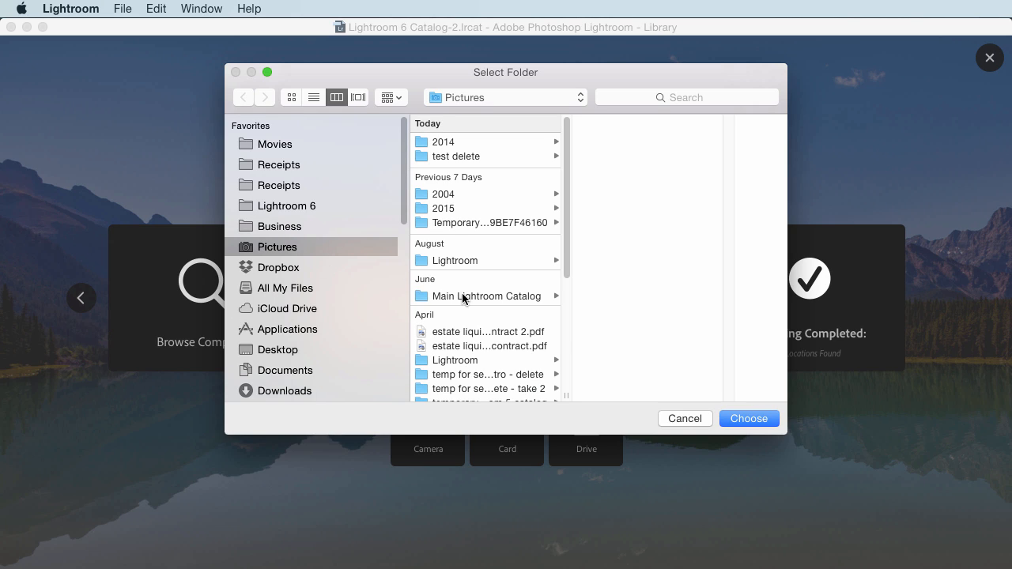
{"action": "left_click", "coordinate": [443, 193]}
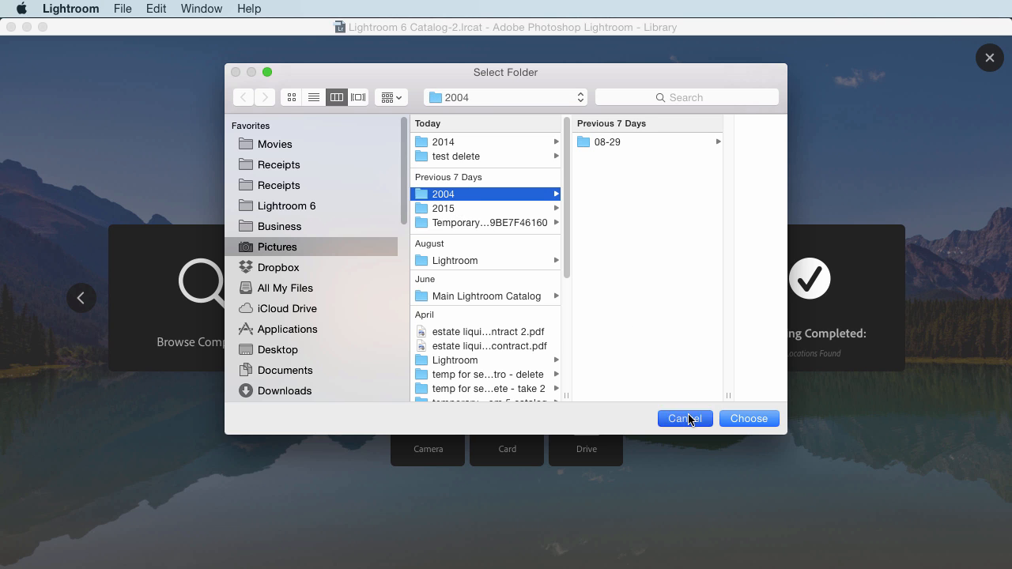
Cancel folder browsing and uncheck the yellow flowers photo from the NO NAME card's import
{"action": "left_click", "coordinate": [684, 417]}
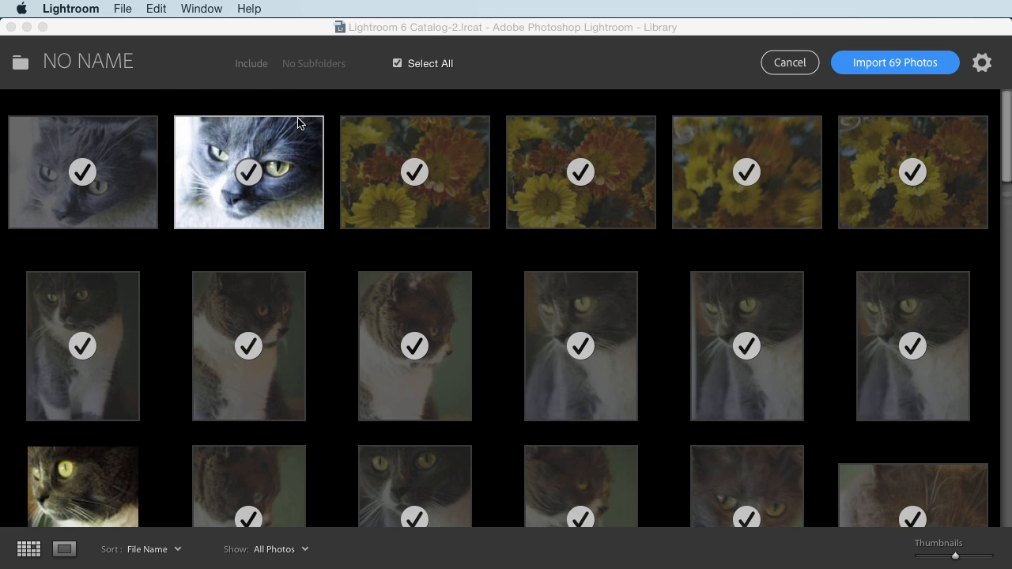
{"action": "mouse_move", "coordinate": [308, 260]}
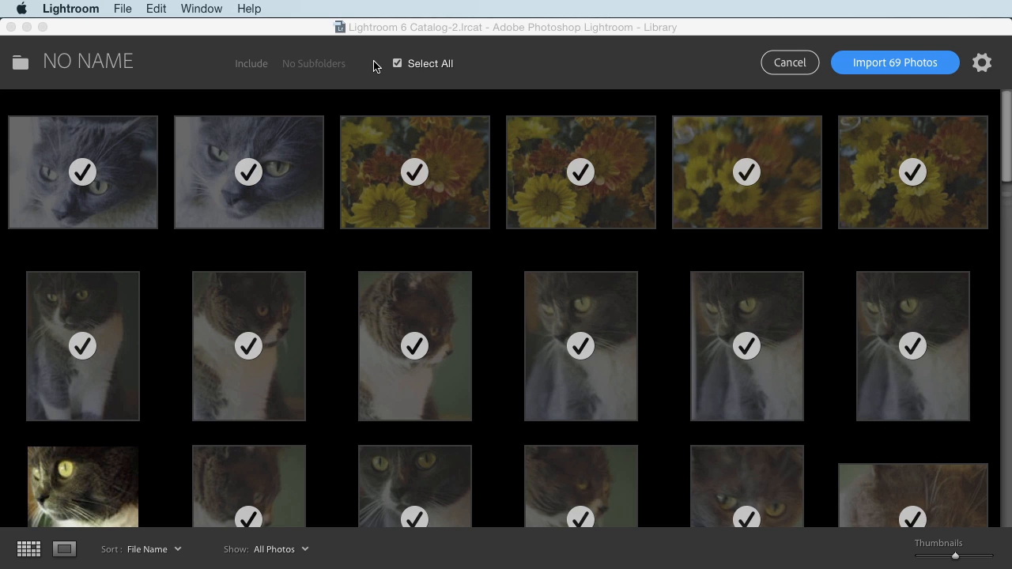
{"action": "left_click", "coordinate": [415, 173]}
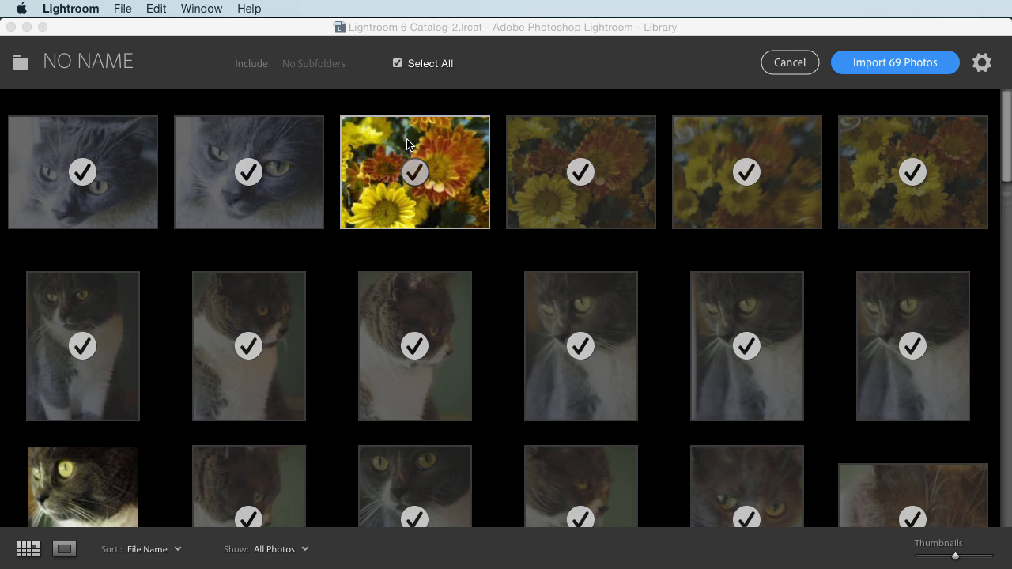
{"action": "left_click", "coordinate": [414, 172]}
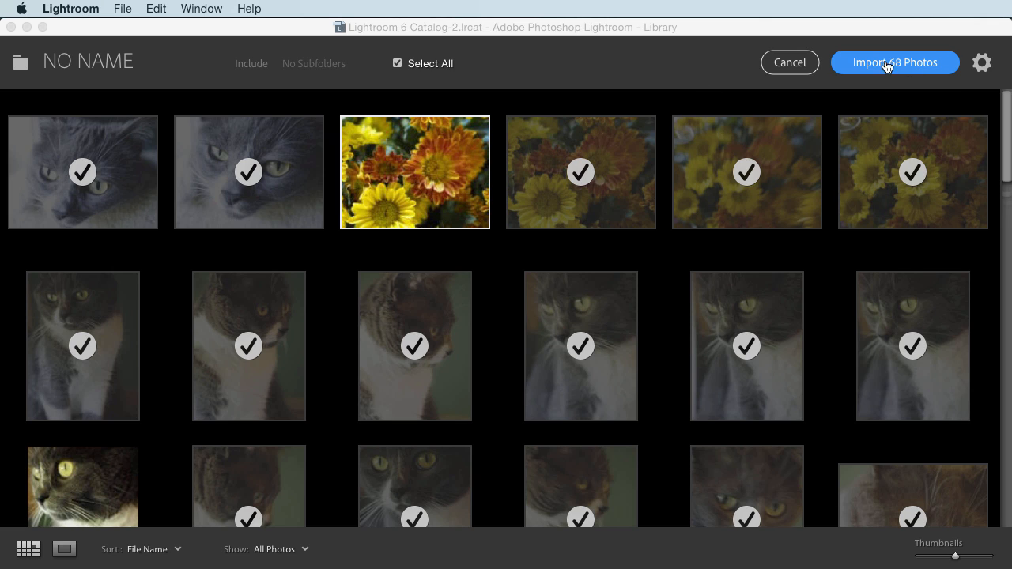
{"action": "mouse_move", "coordinate": [609, 71]}
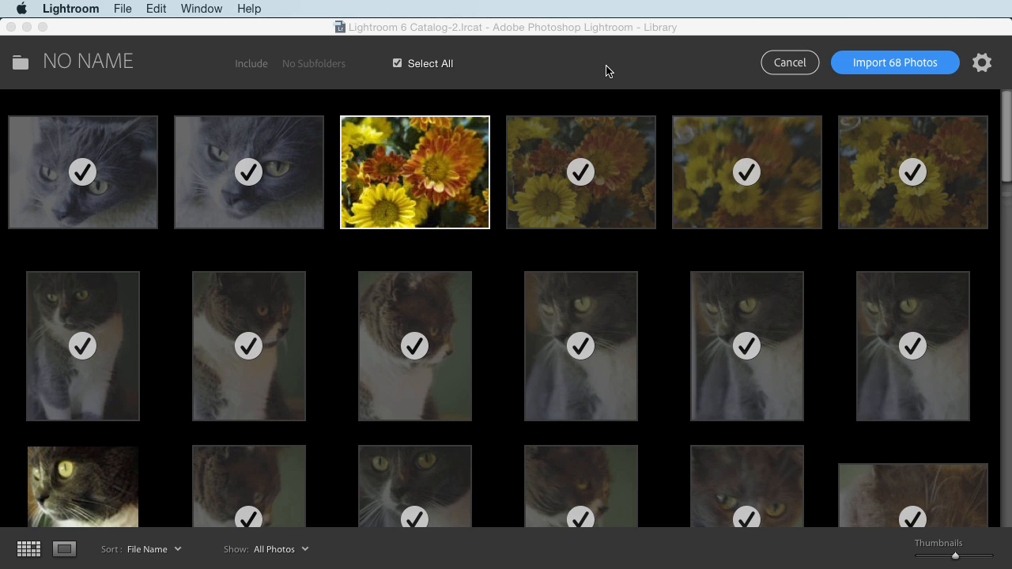
{"action": "mouse_move", "coordinate": [177, 71]}
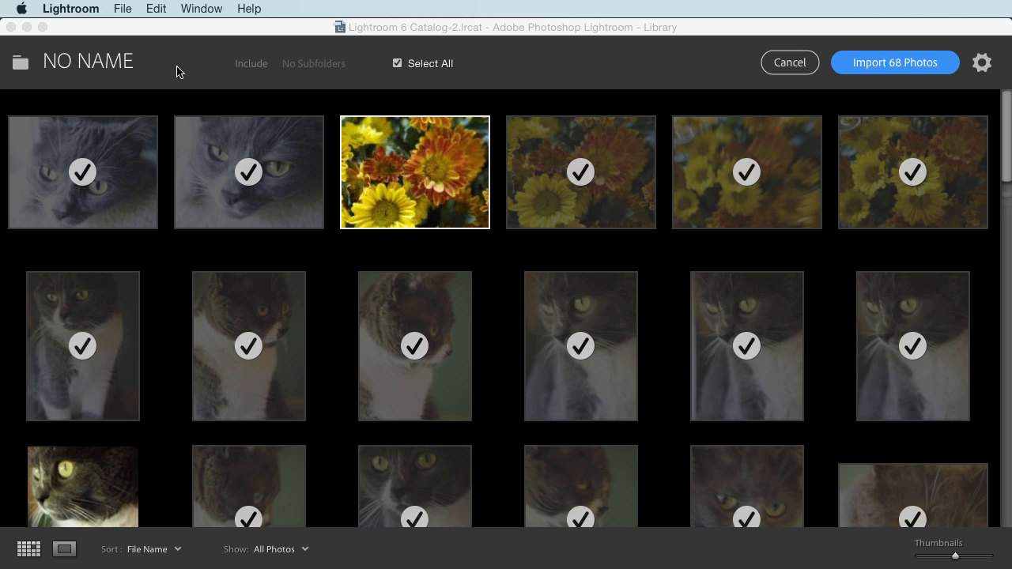
{"action": "mouse_move", "coordinate": [182, 42]}
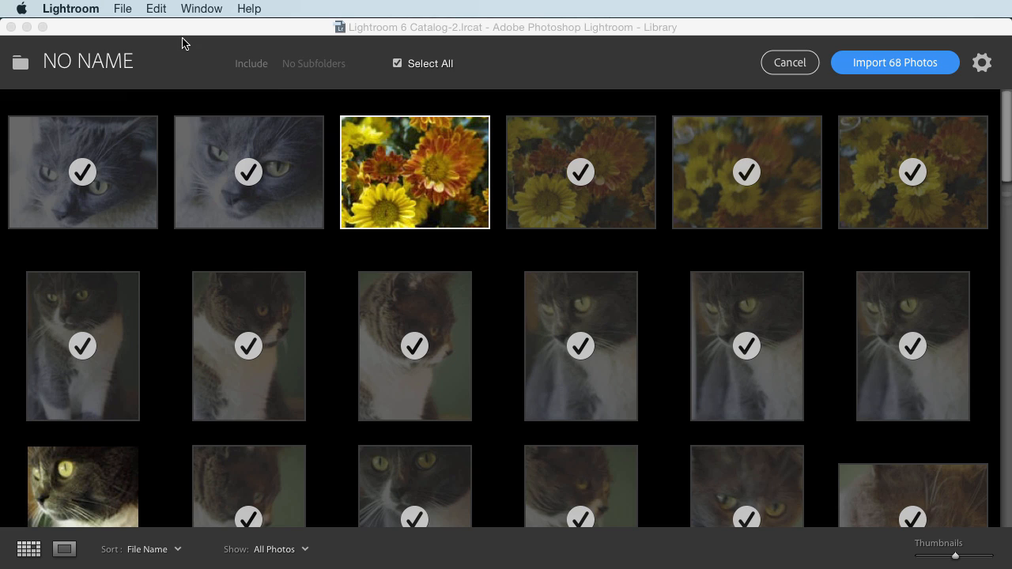
{"action": "mouse_move", "coordinate": [174, 54]}
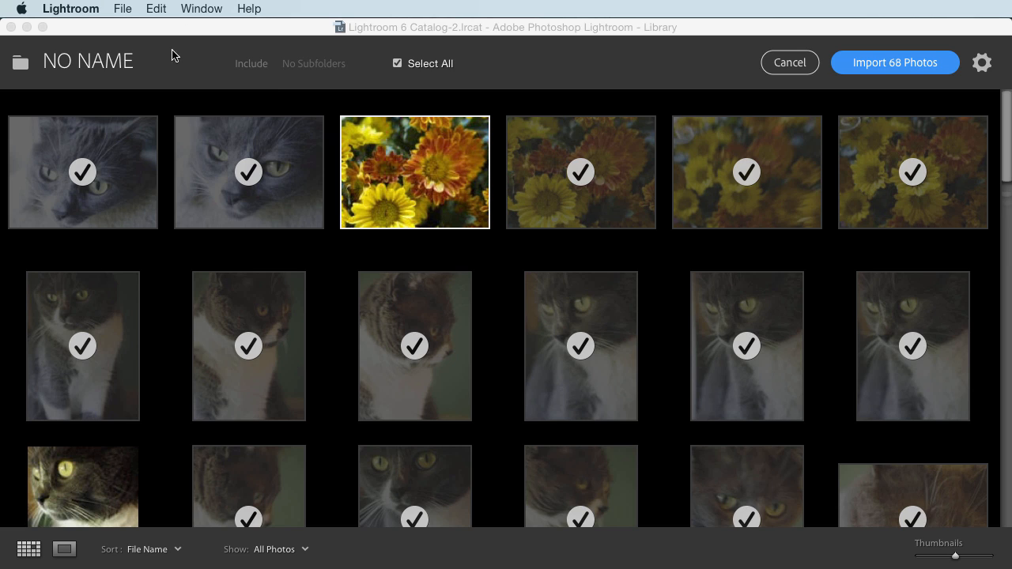
{"action": "mouse_move", "coordinate": [143, 57]}
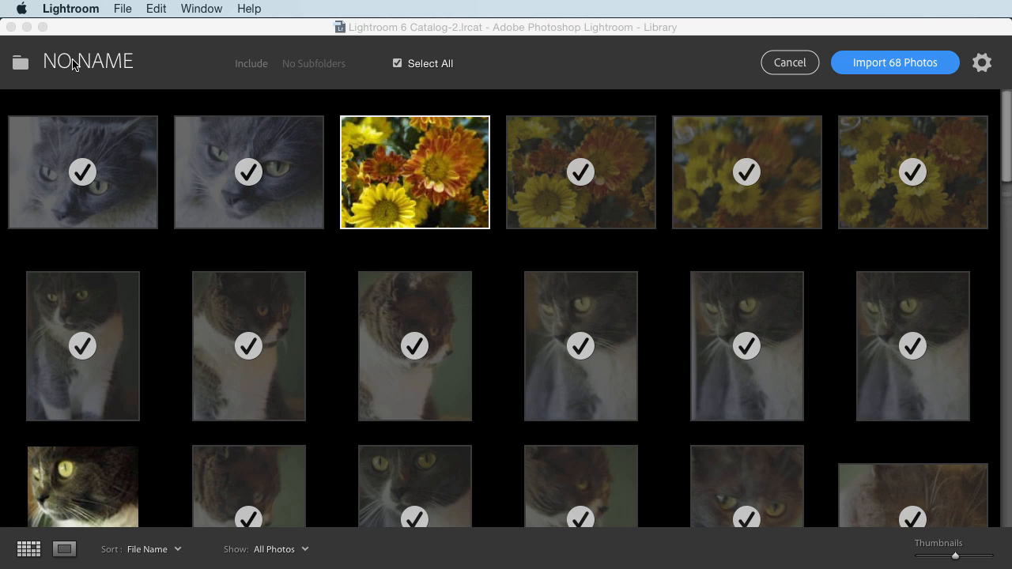
Visit the Pictures folder as a source, then return to the NO NAME card with all 70 photos
{"action": "left_click", "coordinate": [19, 62]}
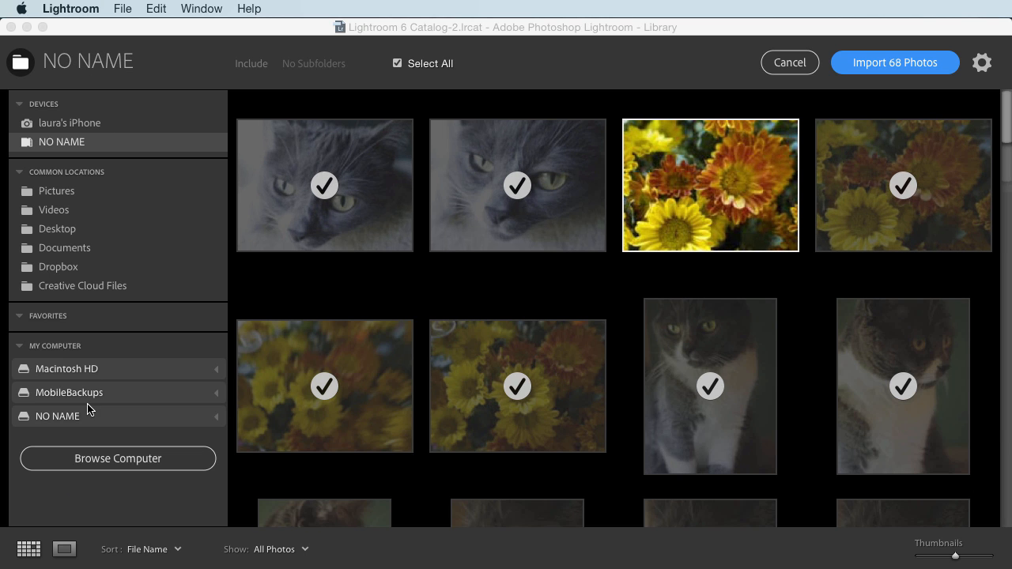
{"action": "mouse_move", "coordinate": [66, 195]}
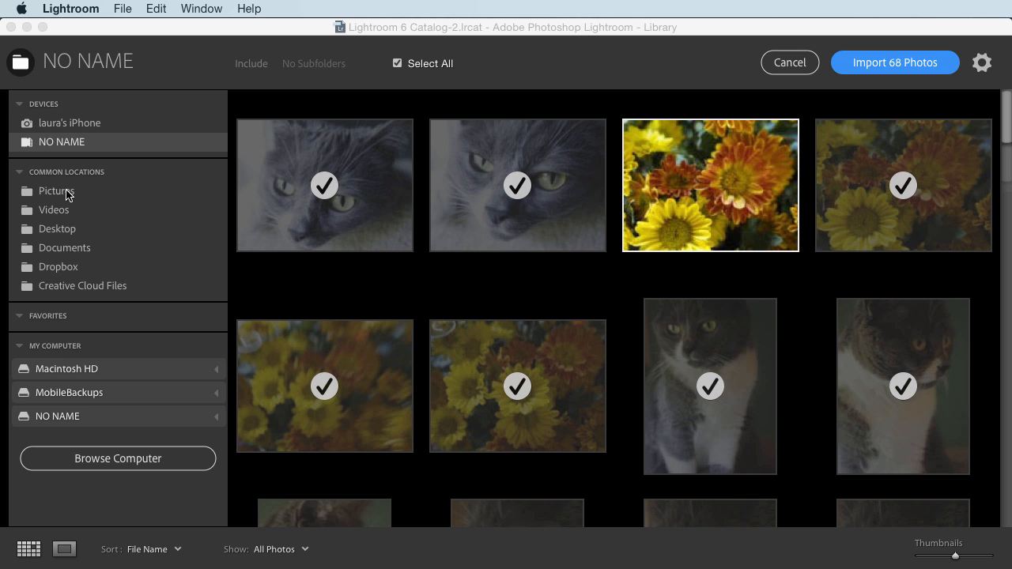
{"action": "left_click", "coordinate": [57, 190]}
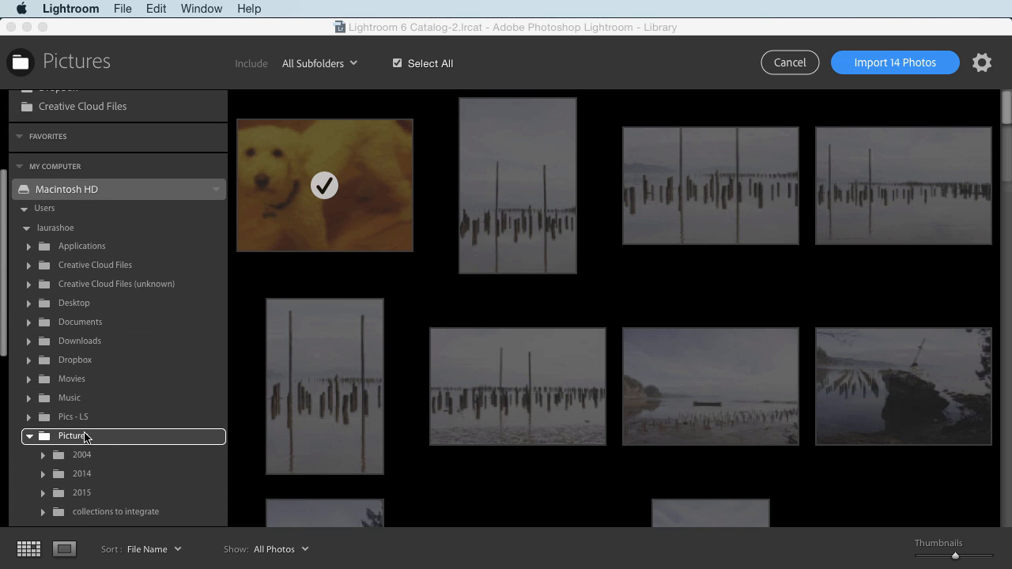
{"action": "mouse_move", "coordinate": [110, 493]}
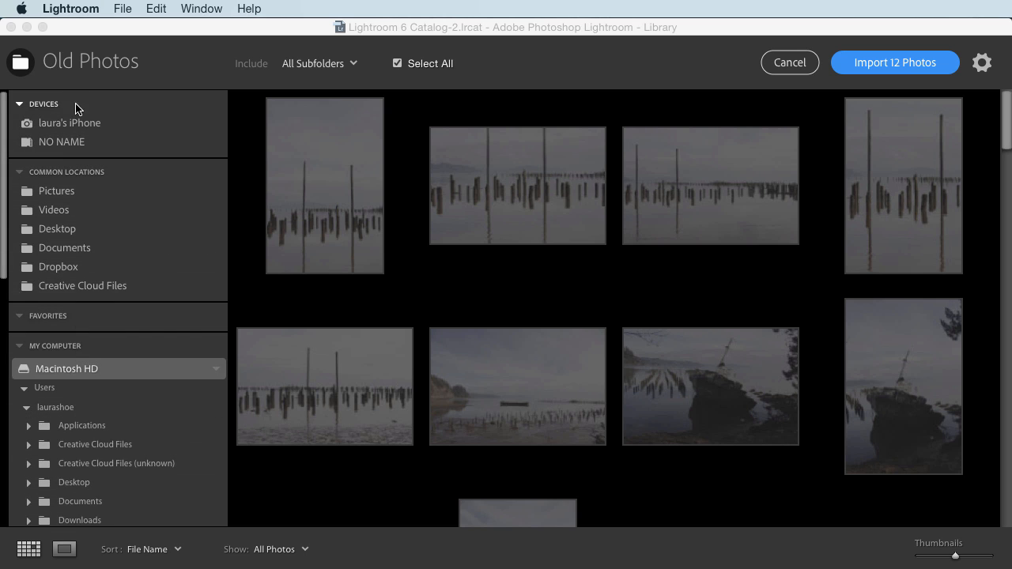
{"action": "left_click", "coordinate": [62, 142]}
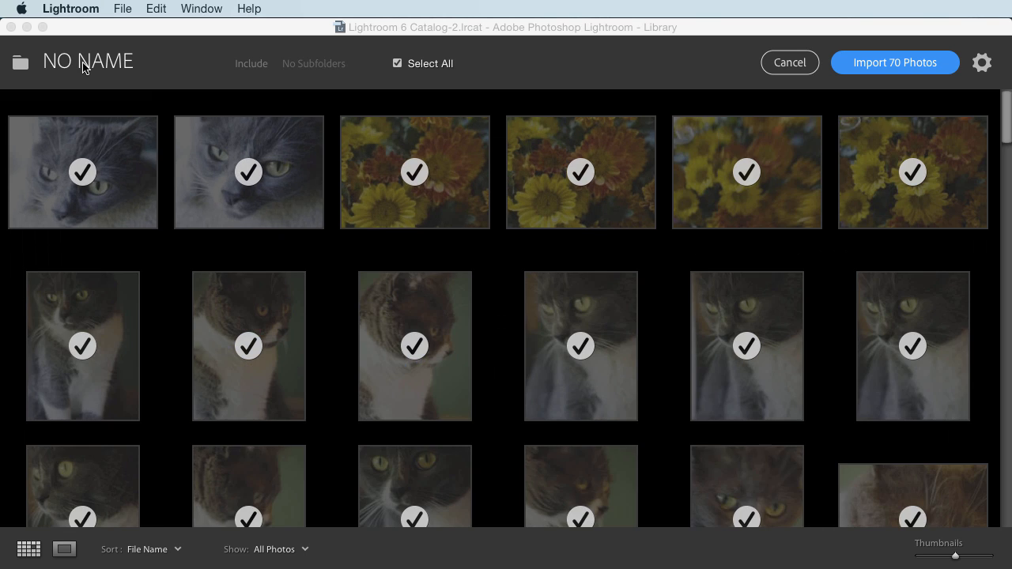
{"action": "mouse_move", "coordinate": [329, 44]}
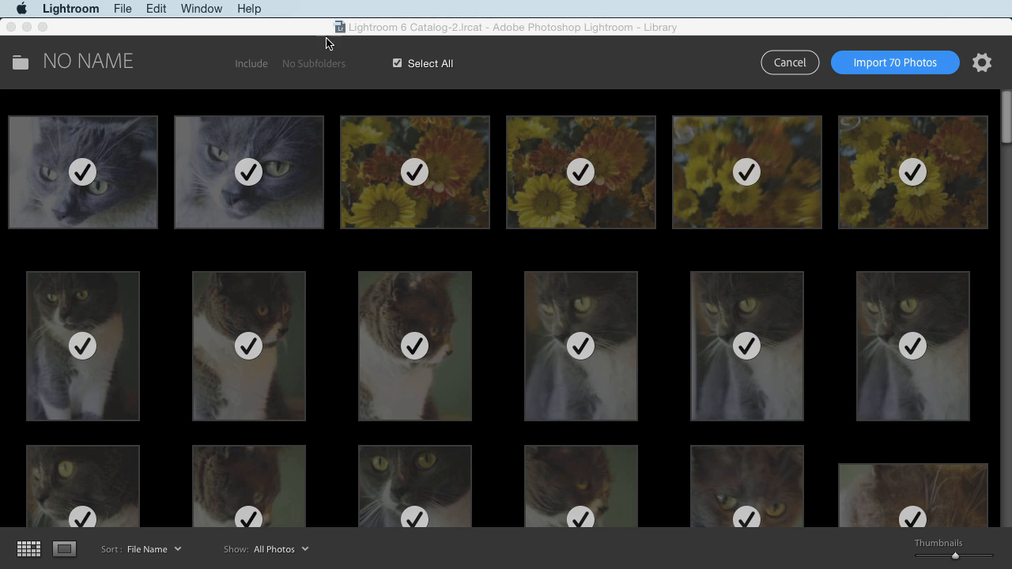
{"action": "mouse_move", "coordinate": [993, 33]}
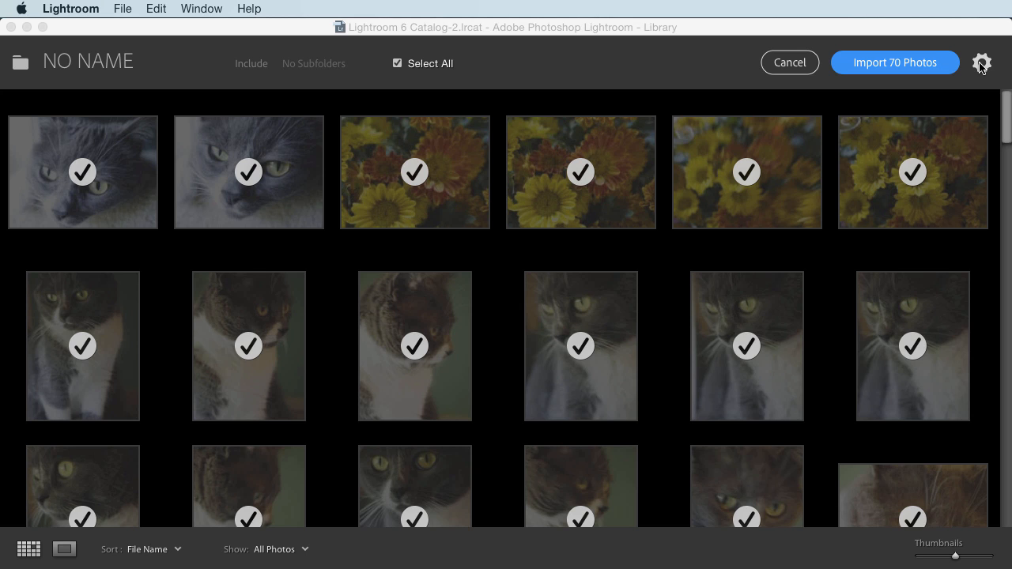
Show the import settings panel beside the 70-photo preview
{"action": "left_click", "coordinate": [981, 64]}
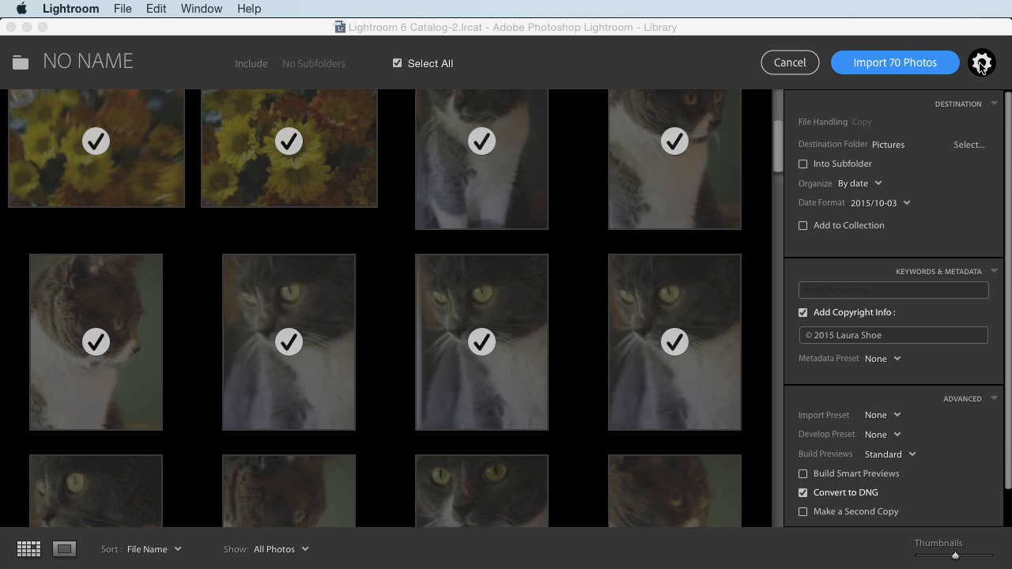
{"action": "mouse_move", "coordinate": [909, 135]}
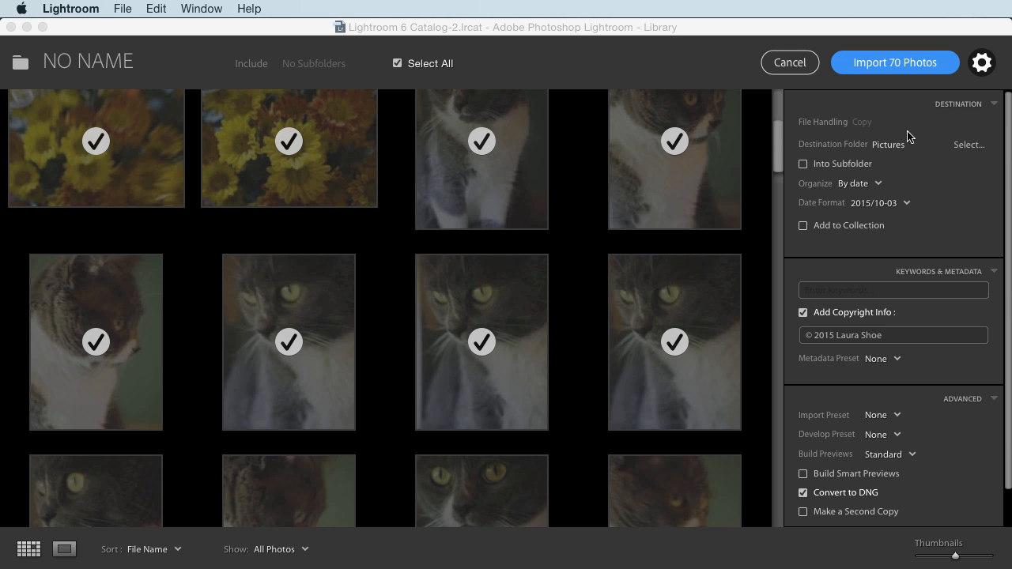
{"action": "mouse_move", "coordinate": [951, 161]}
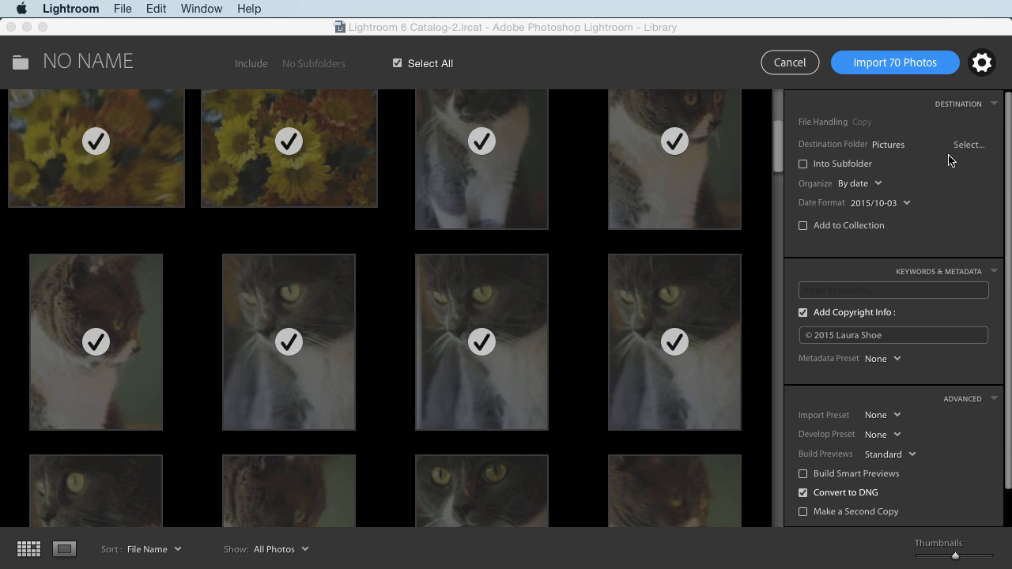
{"action": "mouse_move", "coordinate": [927, 157]}
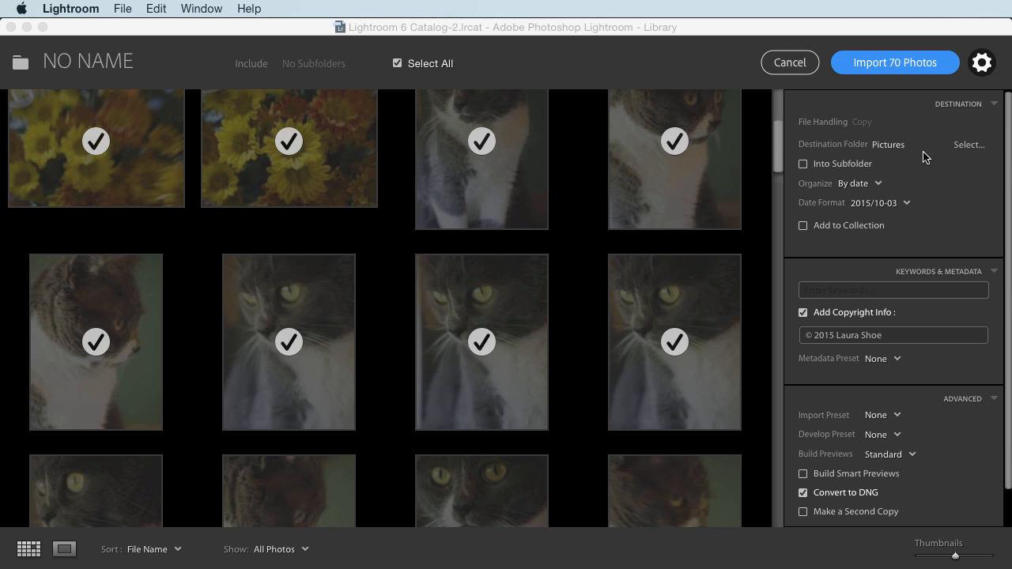
{"action": "mouse_move", "coordinate": [908, 155]}
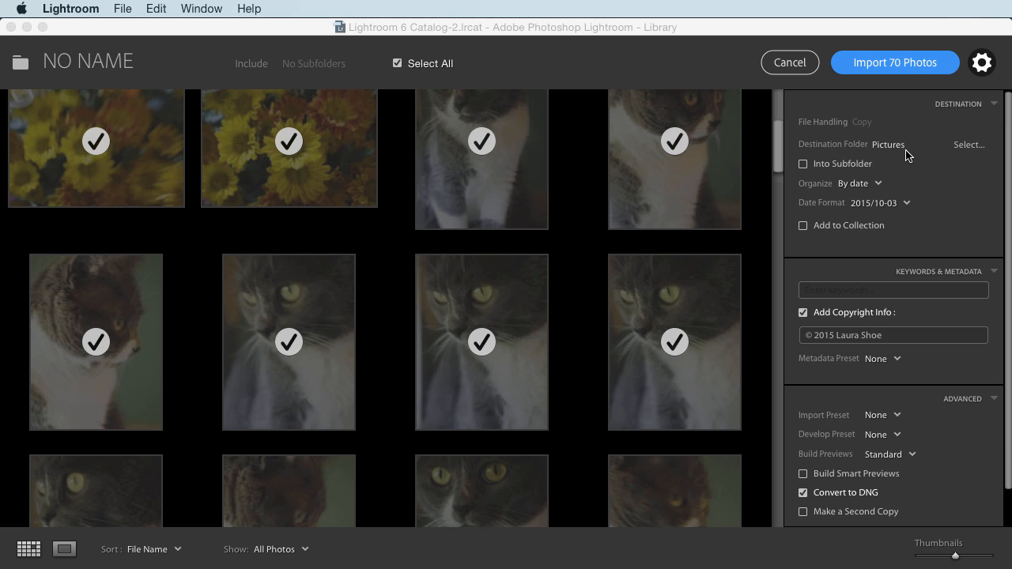
{"action": "mouse_move", "coordinate": [892, 158]}
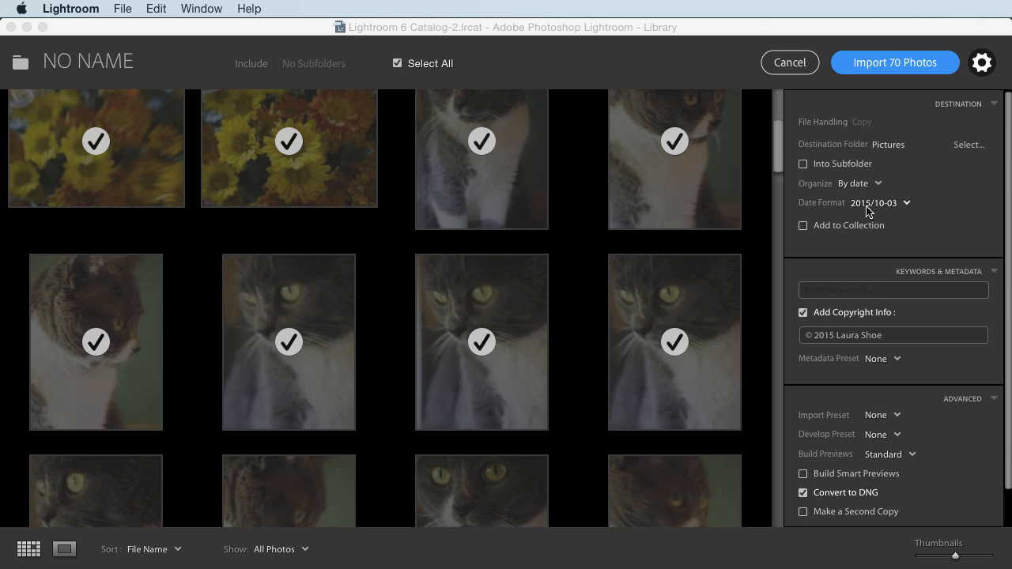
{"action": "mouse_move", "coordinate": [895, 161]}
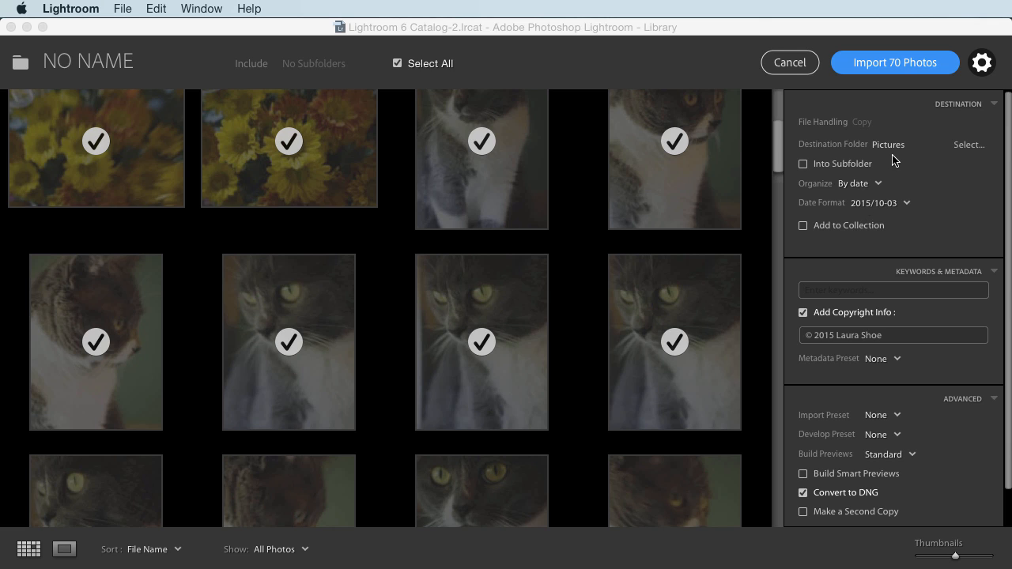
{"action": "mouse_move", "coordinate": [926, 181]}
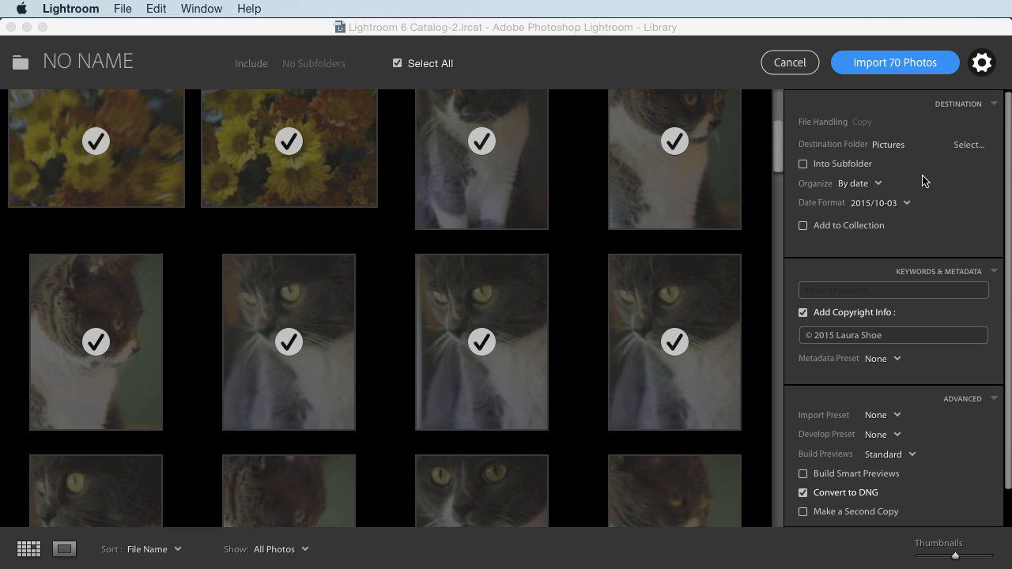
{"action": "mouse_move", "coordinate": [917, 180]}
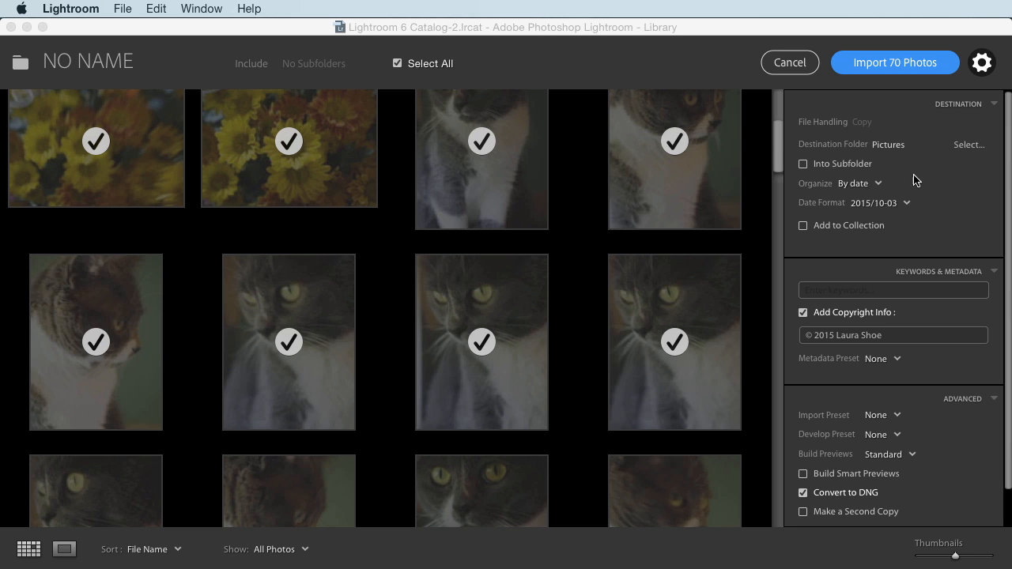
{"action": "mouse_move", "coordinate": [946, 199]}
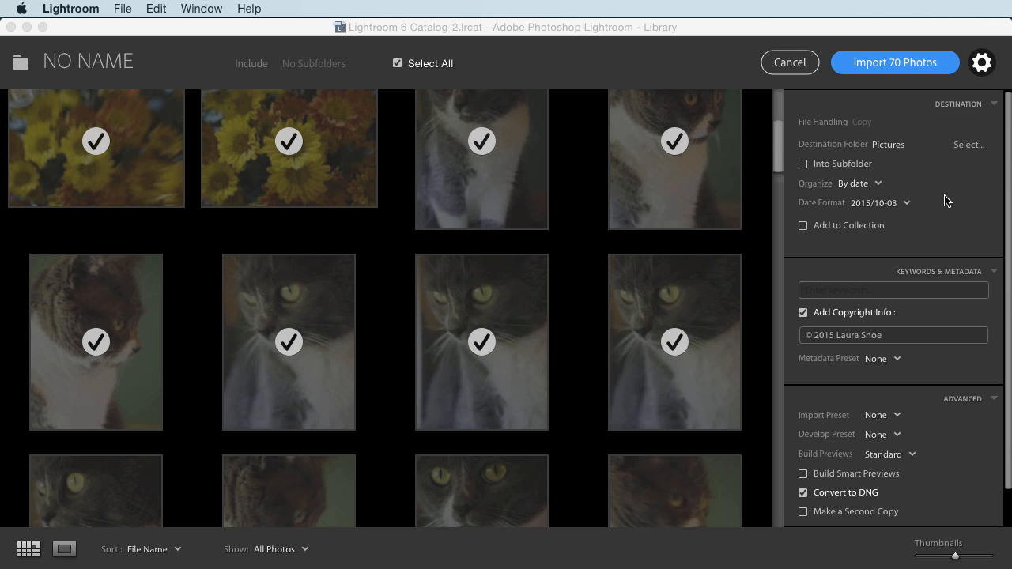
{"action": "mouse_move", "coordinate": [933, 175]}
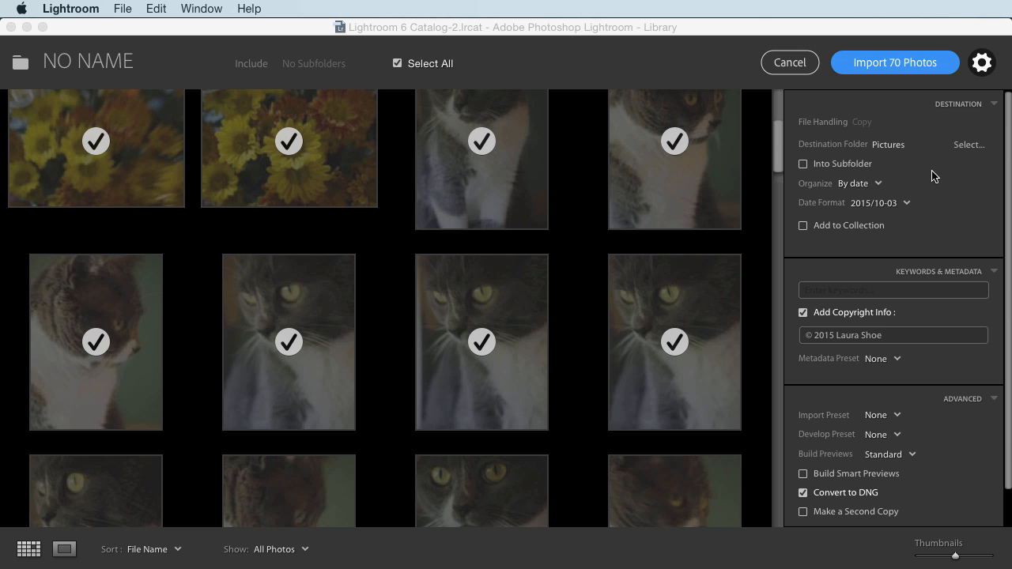
{"action": "mouse_move", "coordinate": [917, 159]}
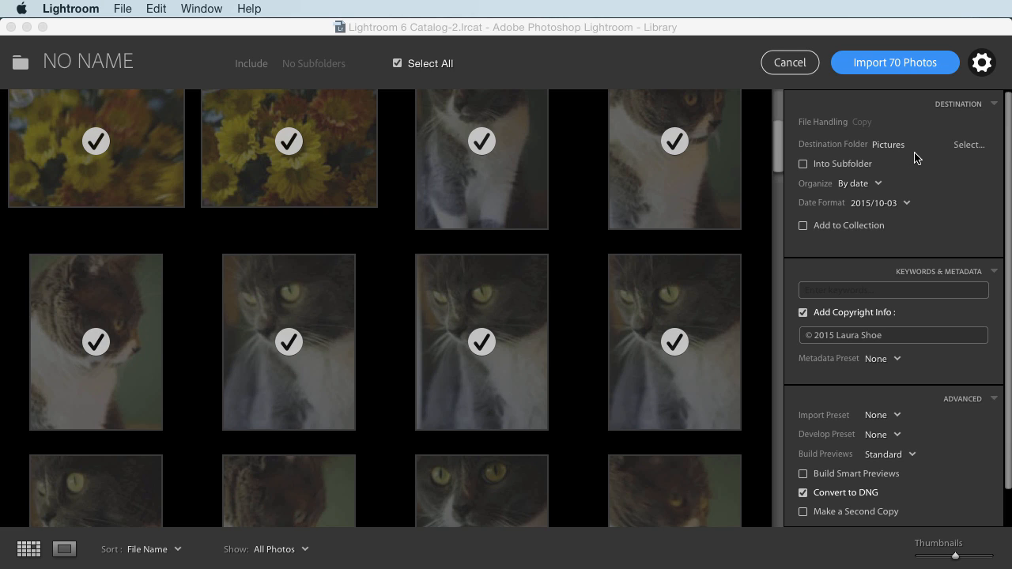
{"action": "mouse_move", "coordinate": [892, 159]}
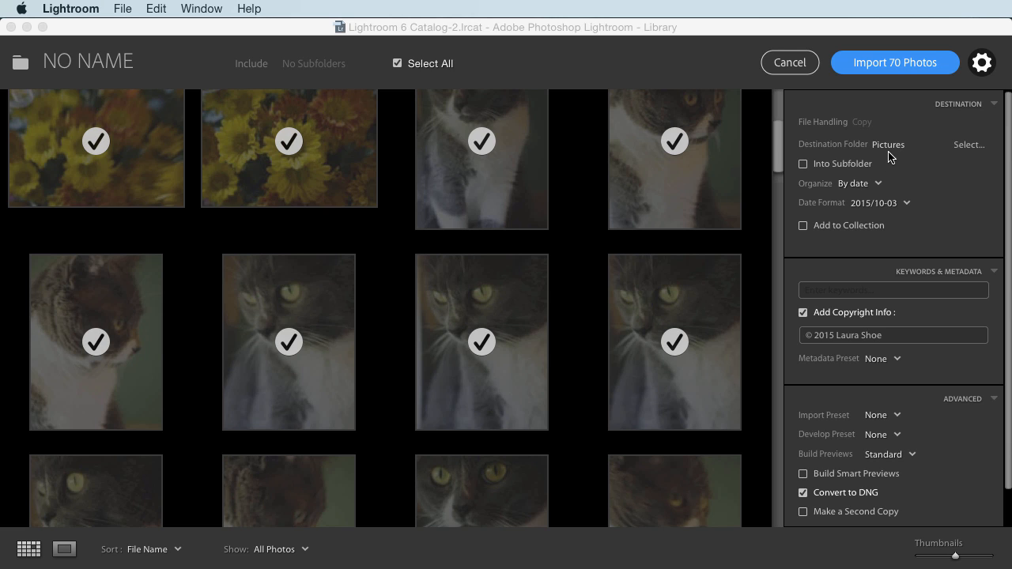
{"action": "mouse_move", "coordinate": [936, 157]}
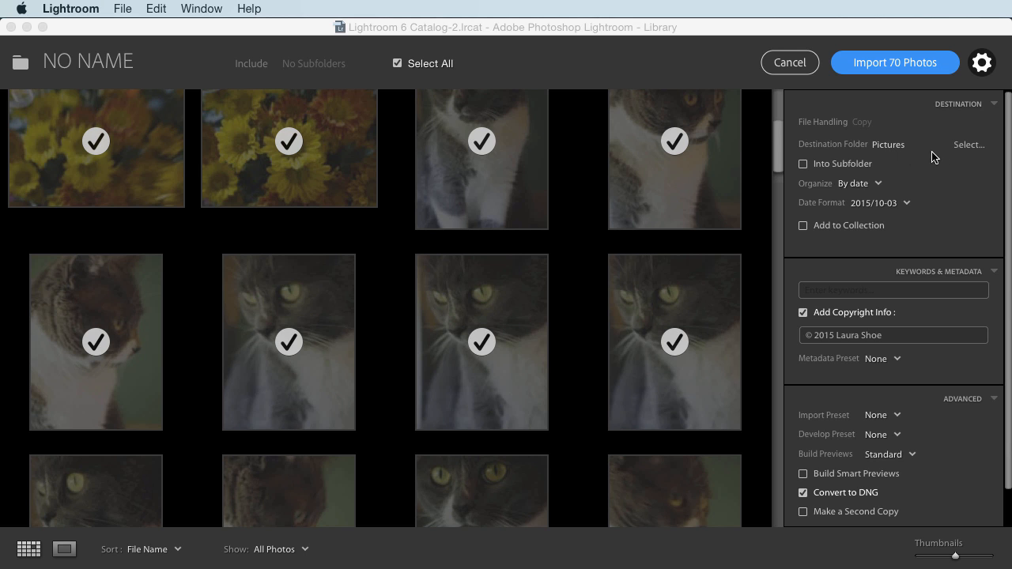
{"action": "left_click", "coordinate": [968, 144]}
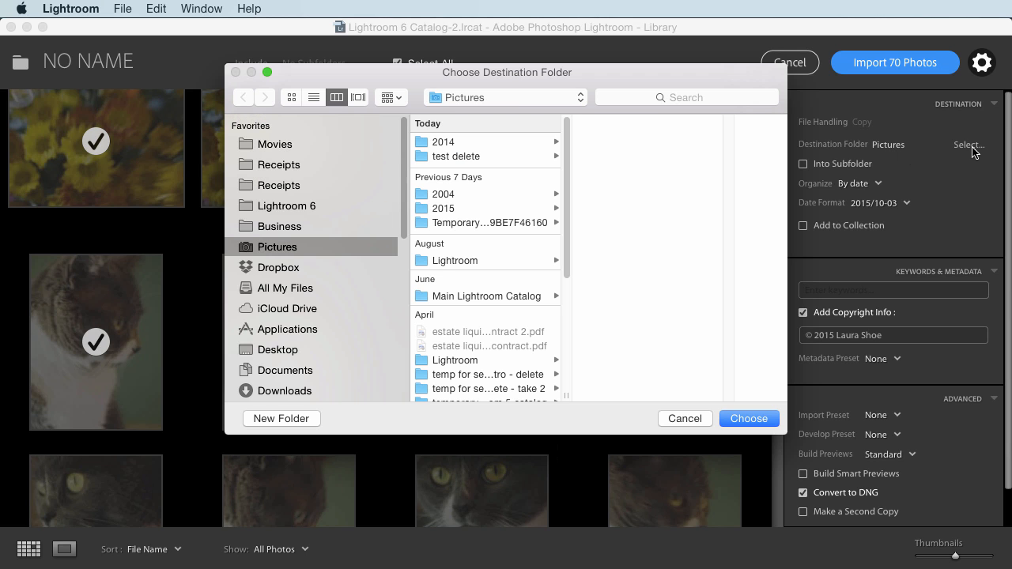
{"action": "left_click", "coordinate": [442, 209]}
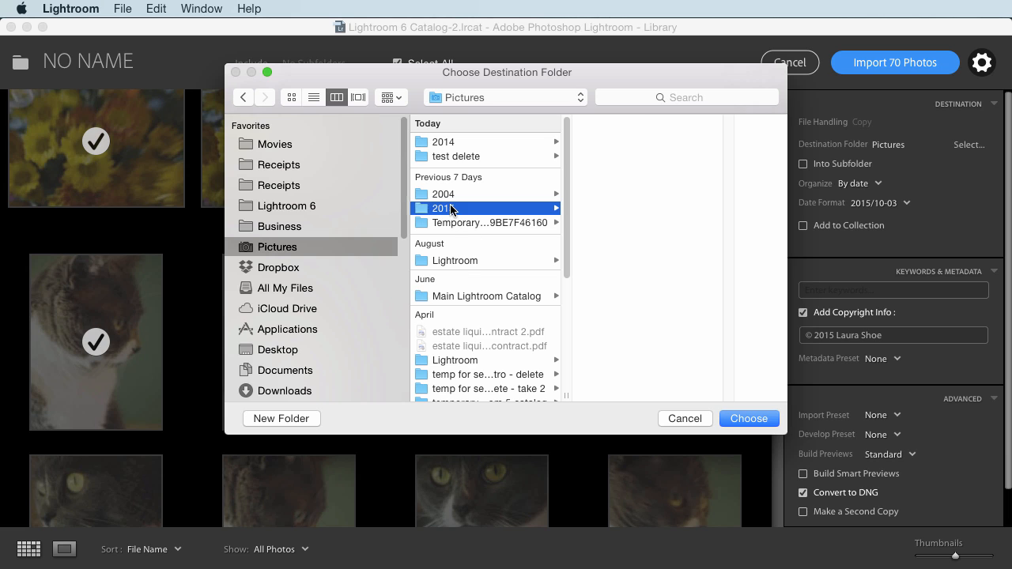
{"action": "left_click", "coordinate": [443, 209]}
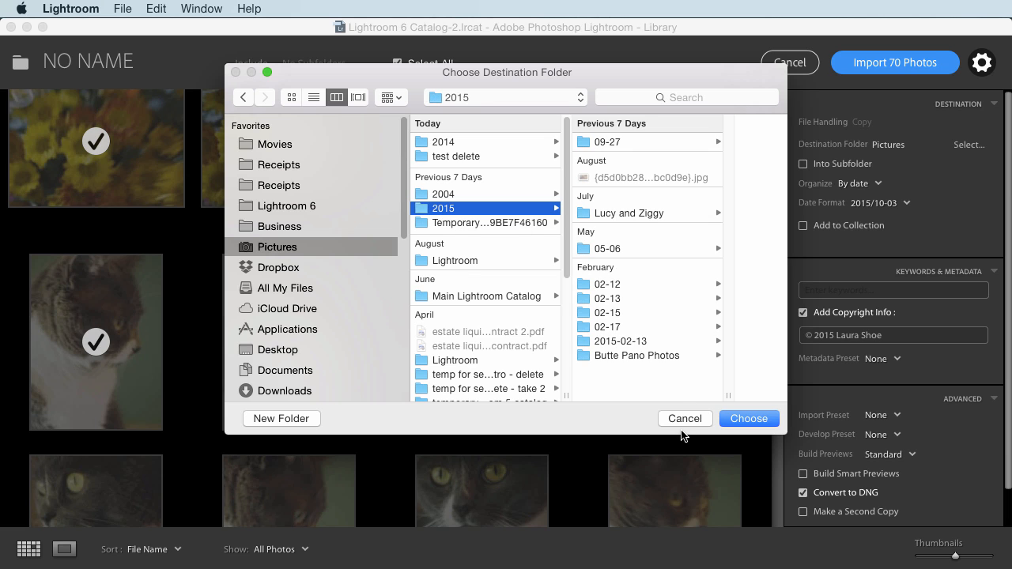
{"action": "left_click", "coordinate": [748, 417]}
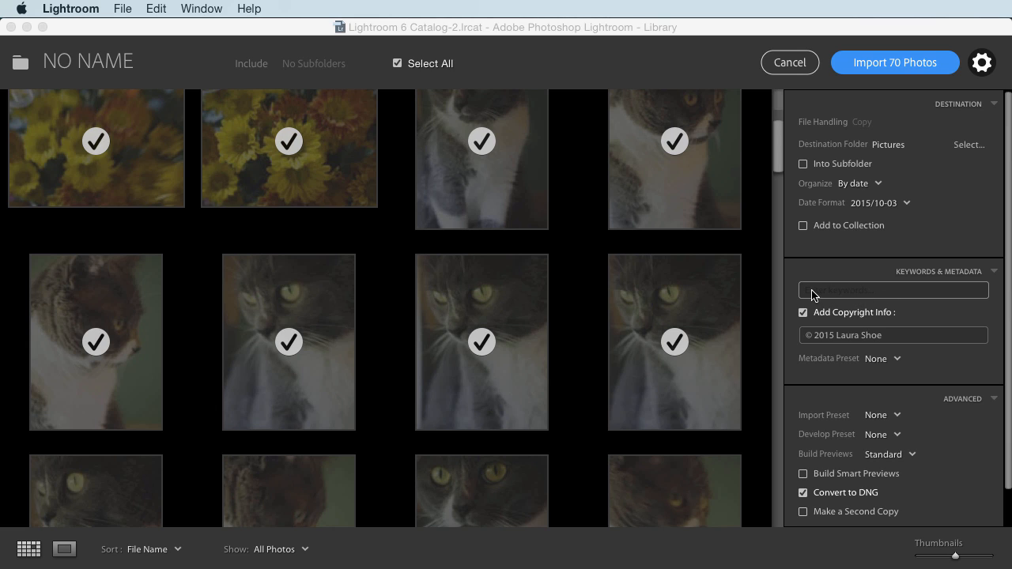
{"action": "mouse_move", "coordinate": [835, 297]}
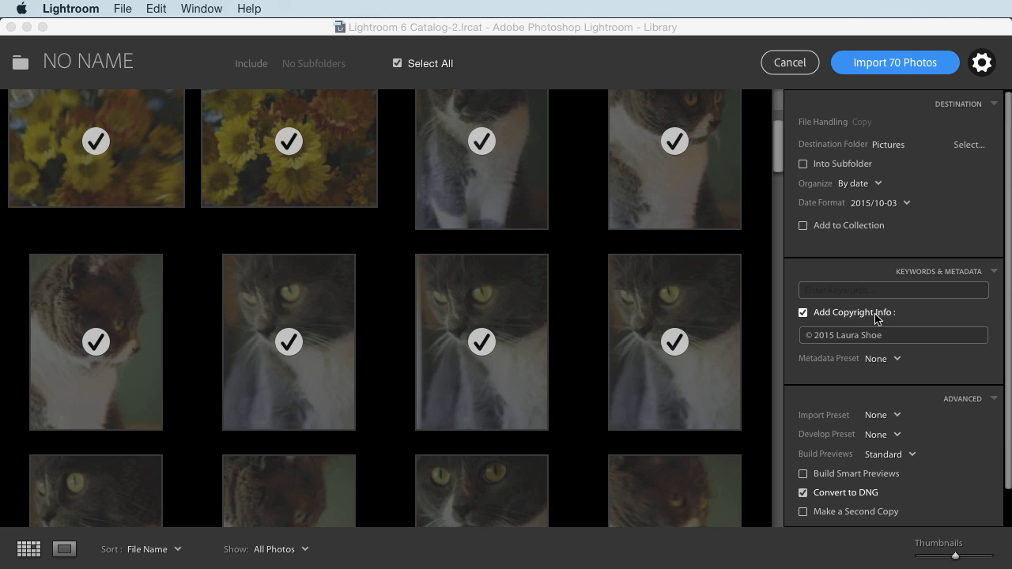
{"action": "left_click", "coordinate": [892, 336]}
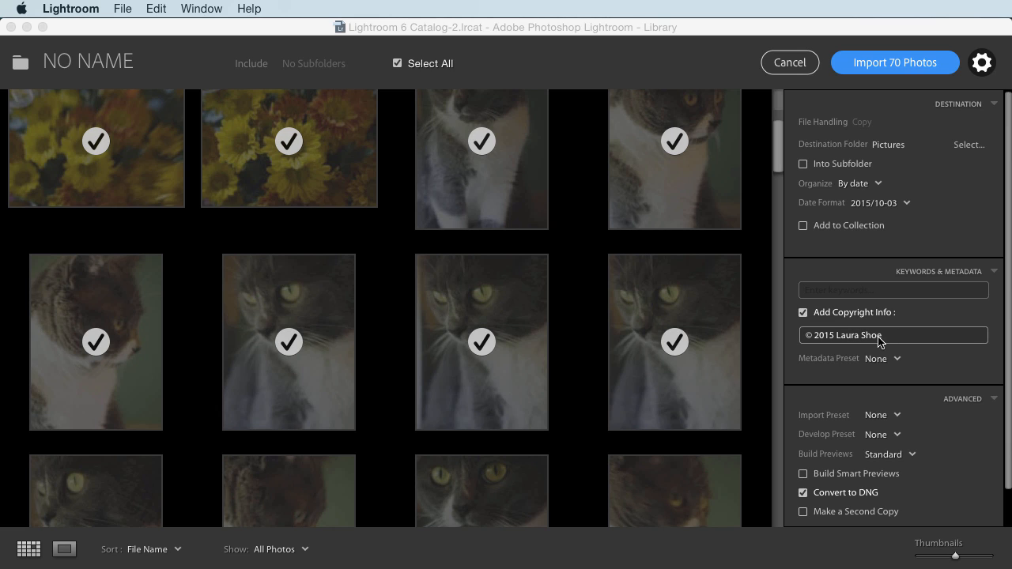
{"action": "mouse_move", "coordinate": [882, 345]}
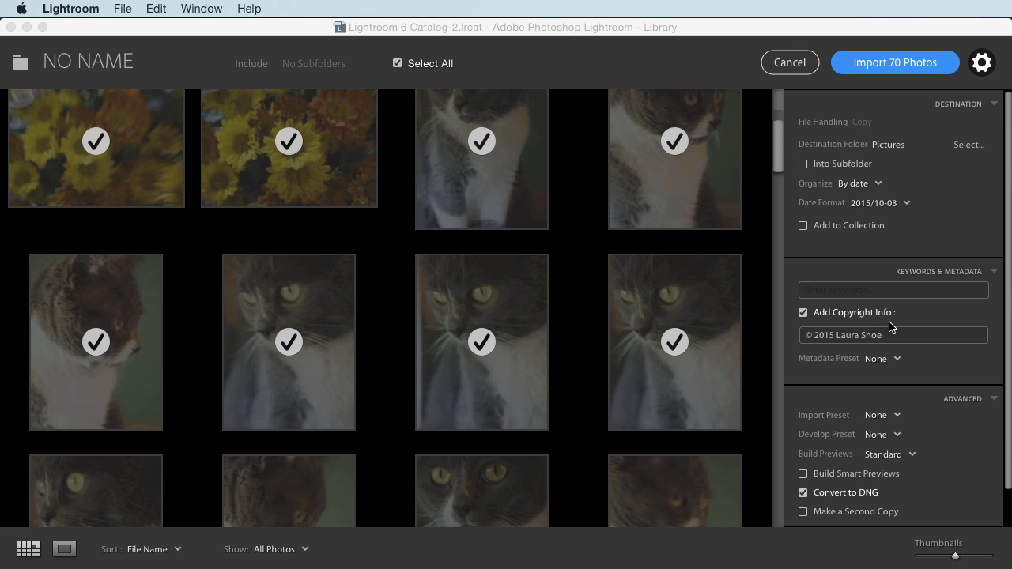
{"action": "mouse_move", "coordinate": [893, 326]}
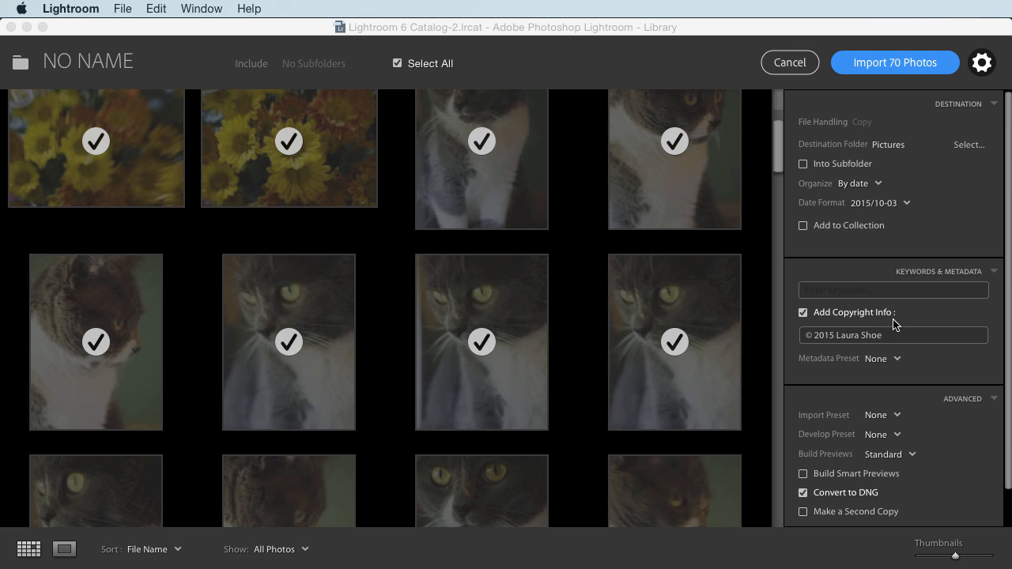
{"action": "left_click", "coordinate": [674, 342]}
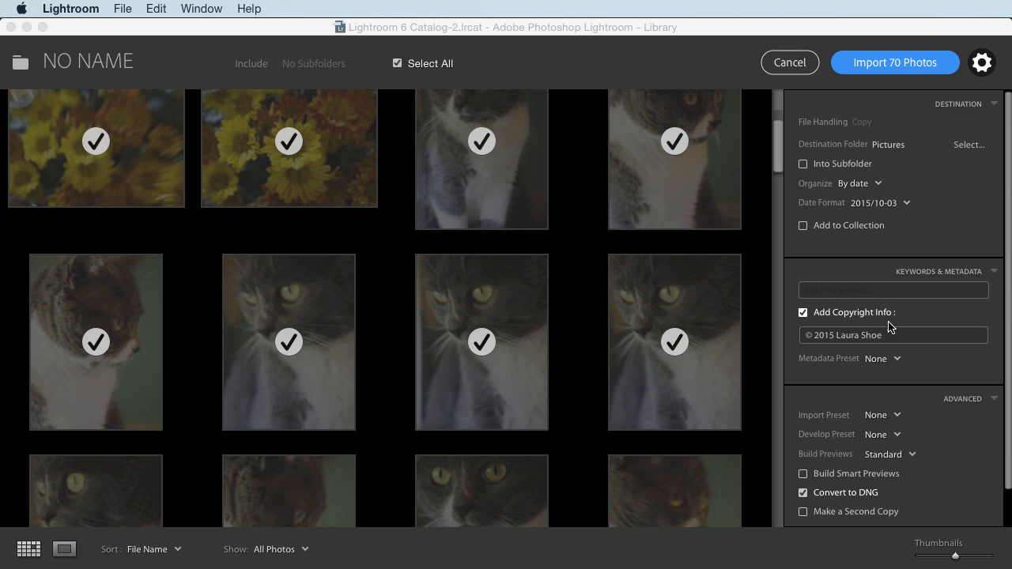
{"action": "mouse_move", "coordinate": [876, 364]}
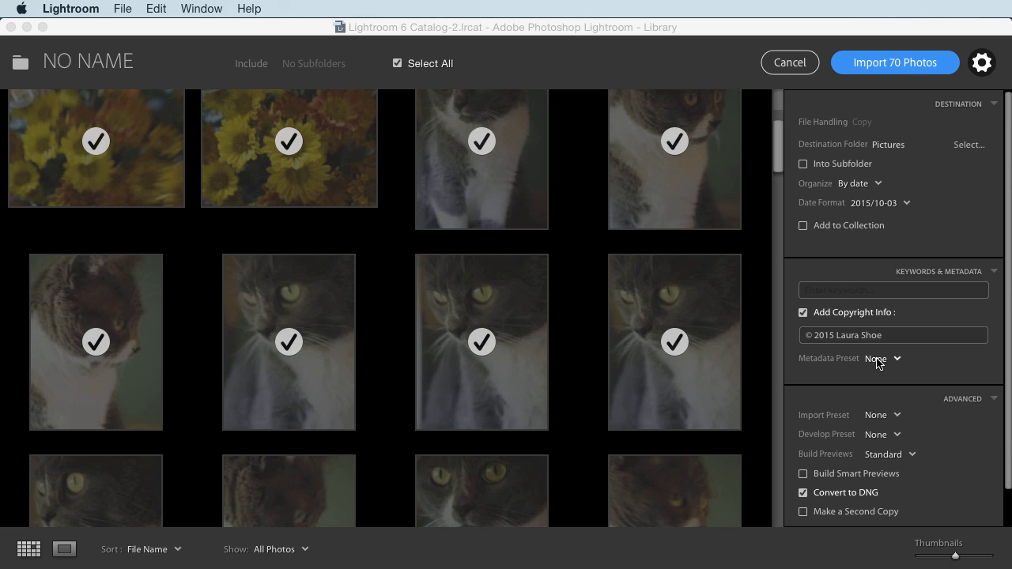
{"action": "left_click", "coordinate": [883, 358]}
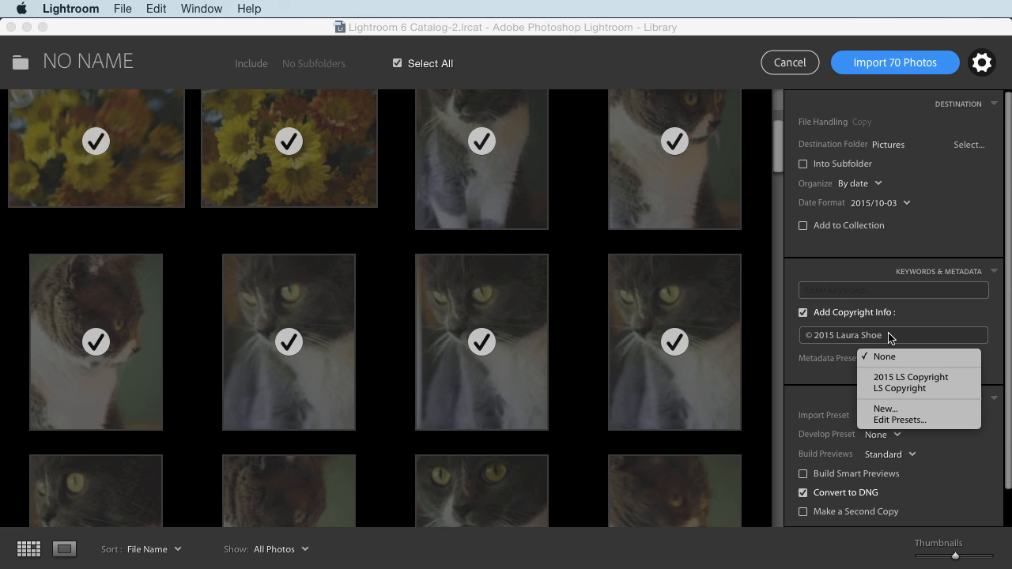
{"action": "left_click", "coordinate": [884, 358]}
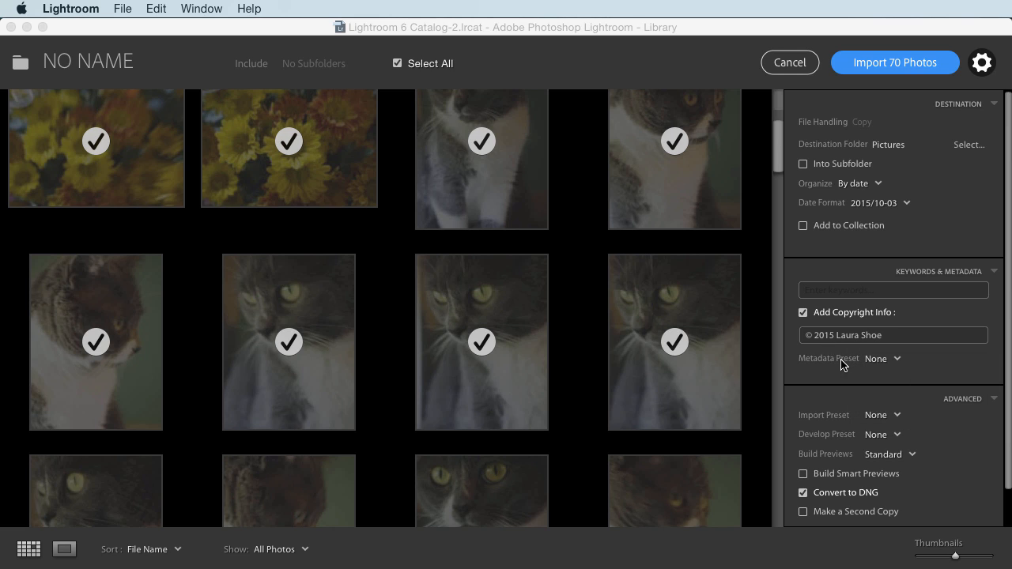
{"action": "mouse_move", "coordinate": [873, 364]}
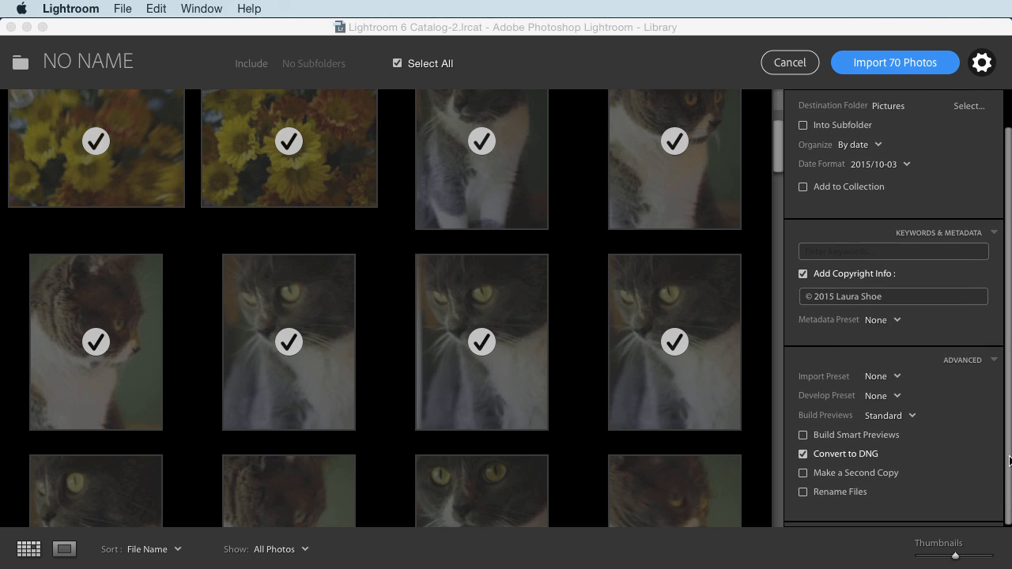
{"action": "mouse_move", "coordinate": [919, 367]}
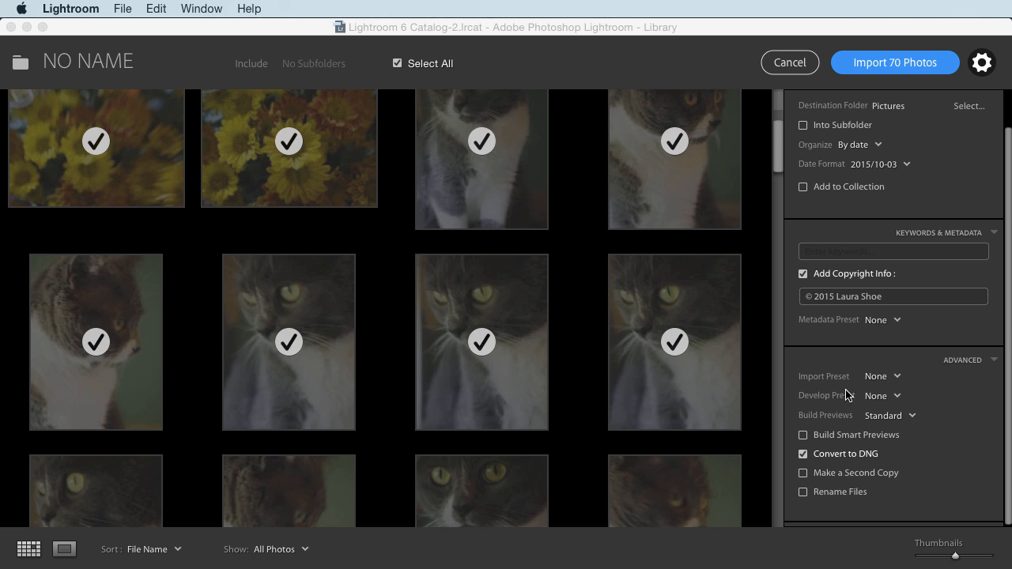
{"action": "mouse_move", "coordinate": [794, 381]}
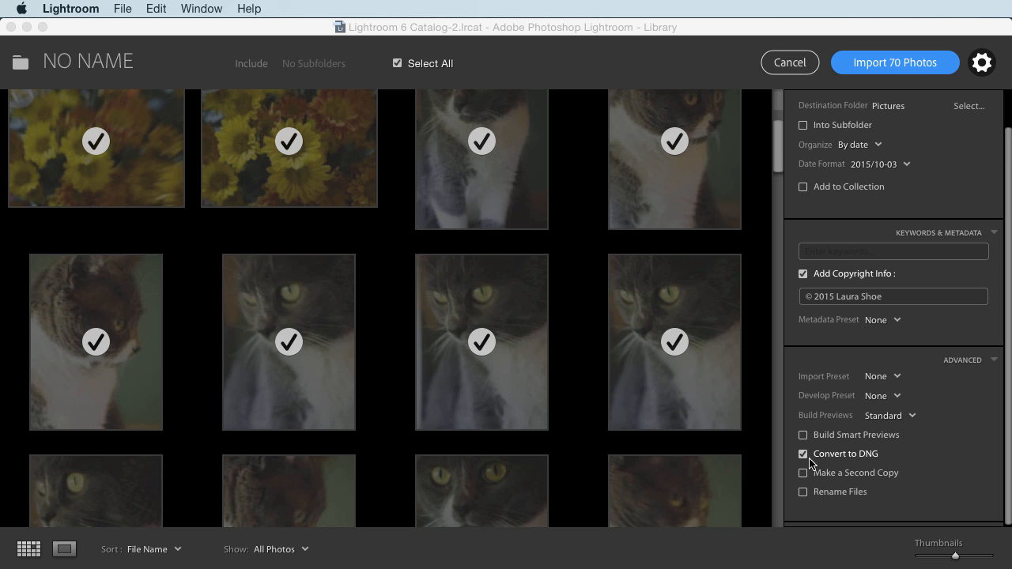
{"action": "mouse_move", "coordinate": [830, 465]}
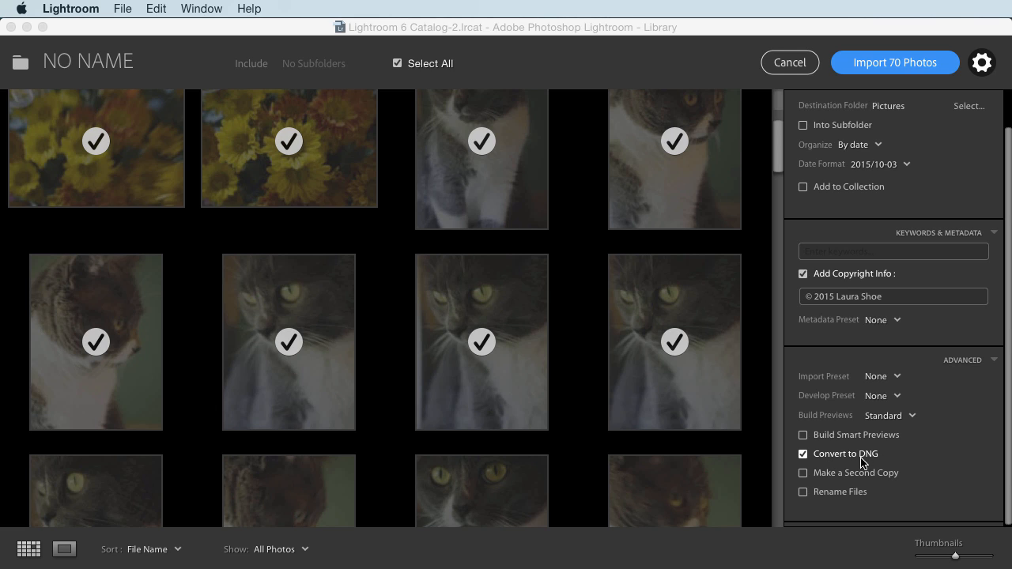
{"action": "mouse_move", "coordinate": [883, 464]}
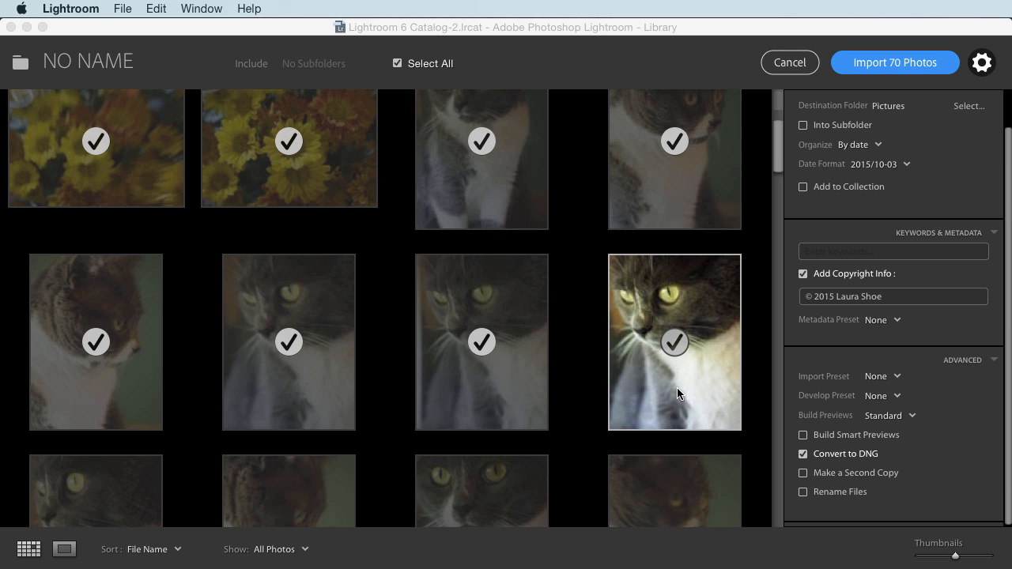
{"action": "mouse_move", "coordinate": [677, 394]}
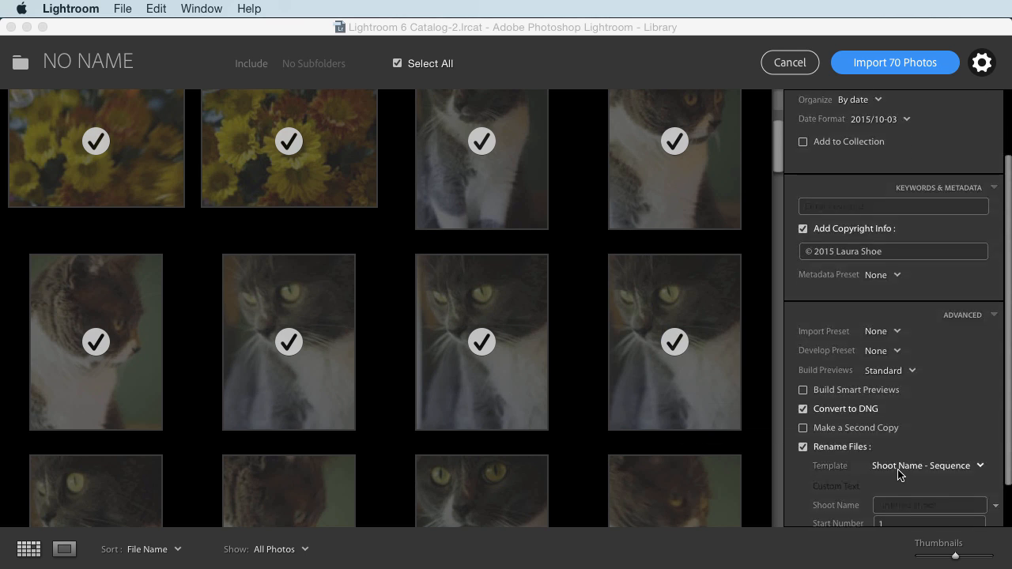
Set the renaming template to Custom Name - Sequence with custom text 'cats'
{"action": "left_click", "coordinate": [925, 465]}
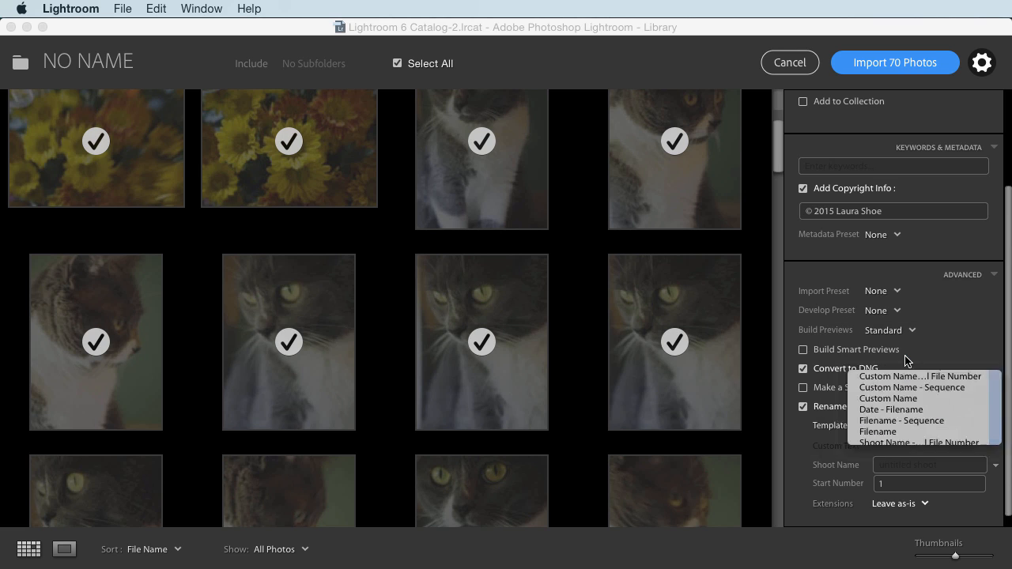
{"action": "left_click", "coordinate": [911, 388]}
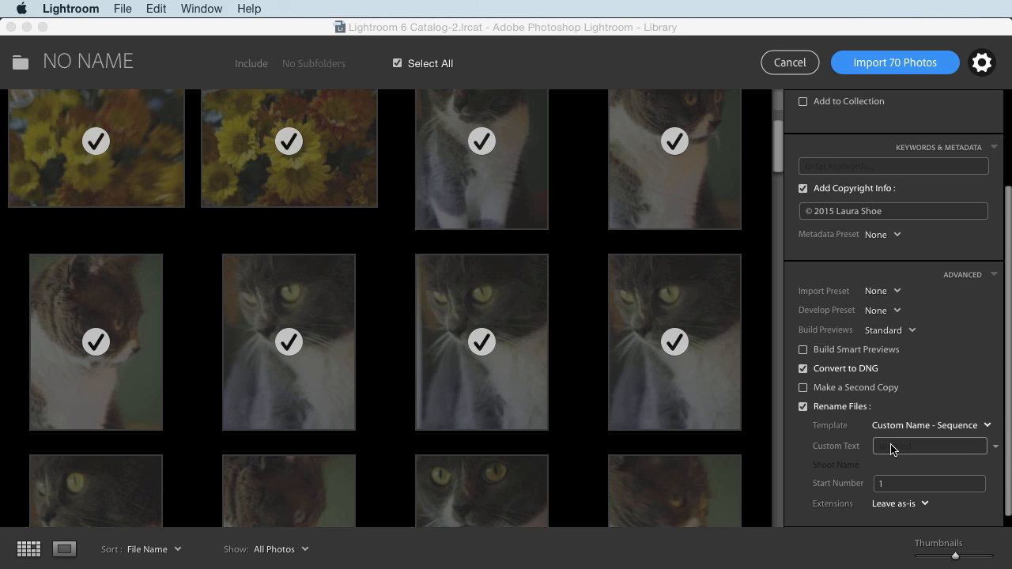
{"action": "left_click", "coordinate": [930, 446]}
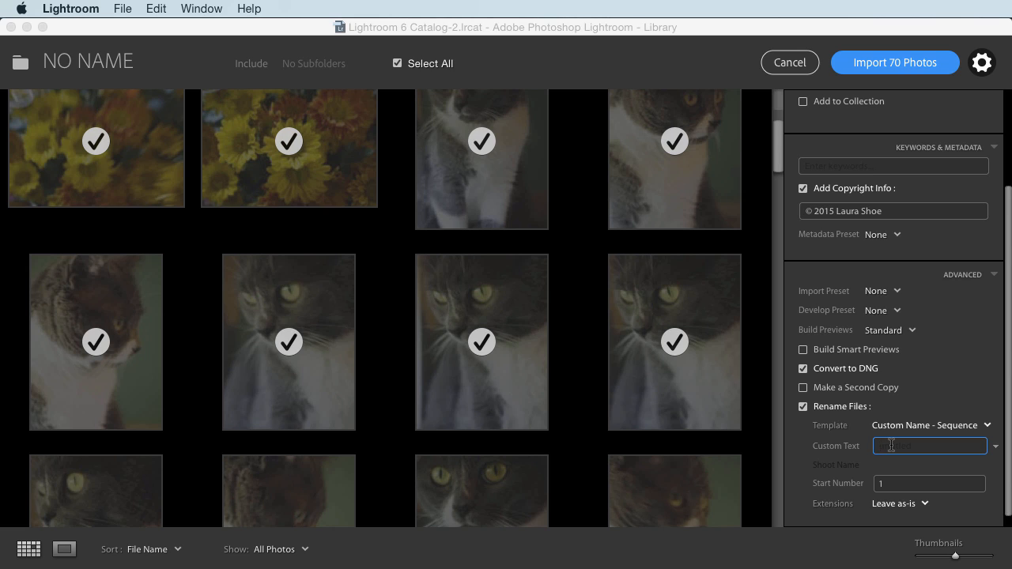
{"action": "type", "text": "cats"}
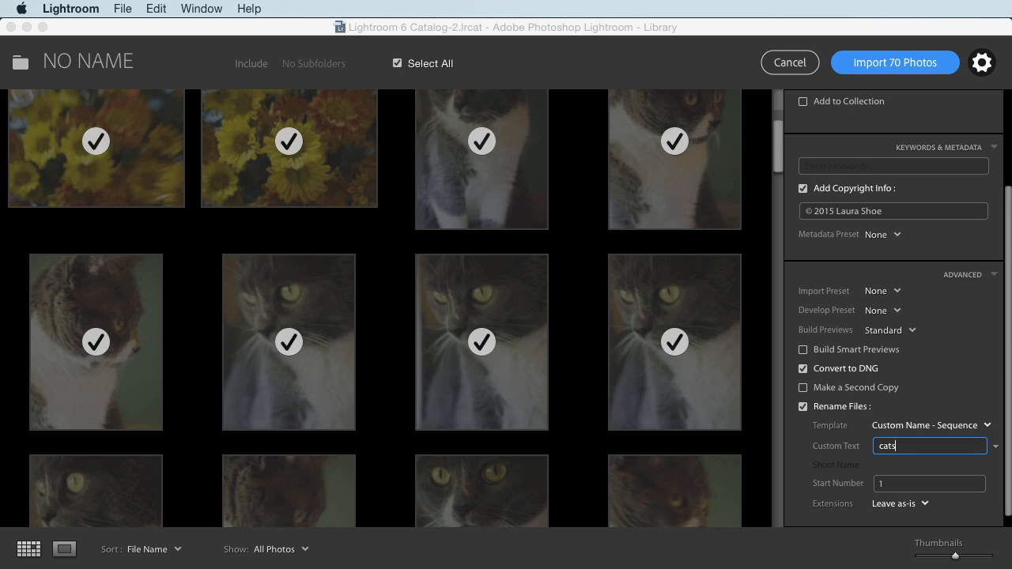
{"action": "mouse_move", "coordinate": [899, 459]}
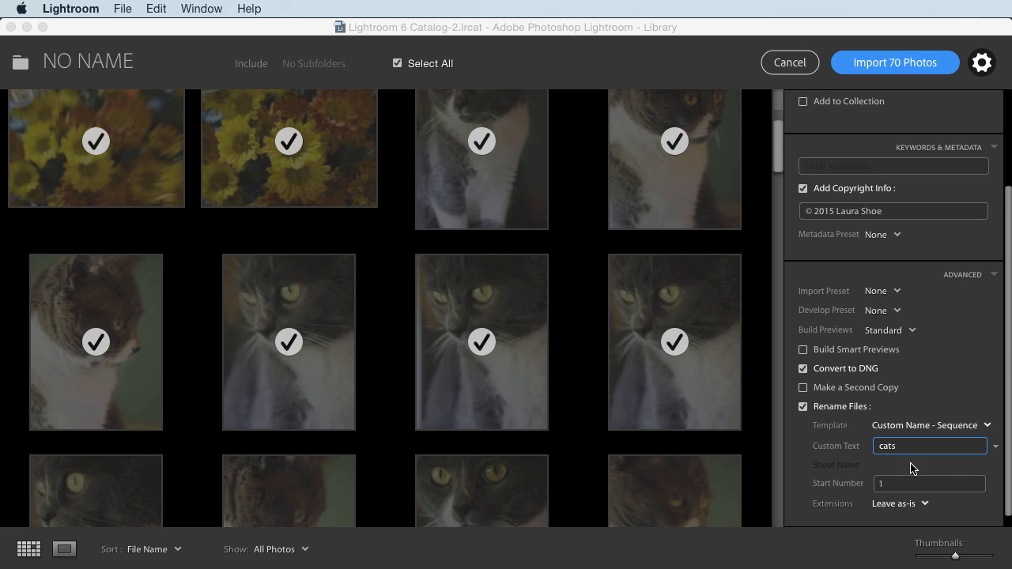
{"action": "mouse_move", "coordinate": [908, 463]}
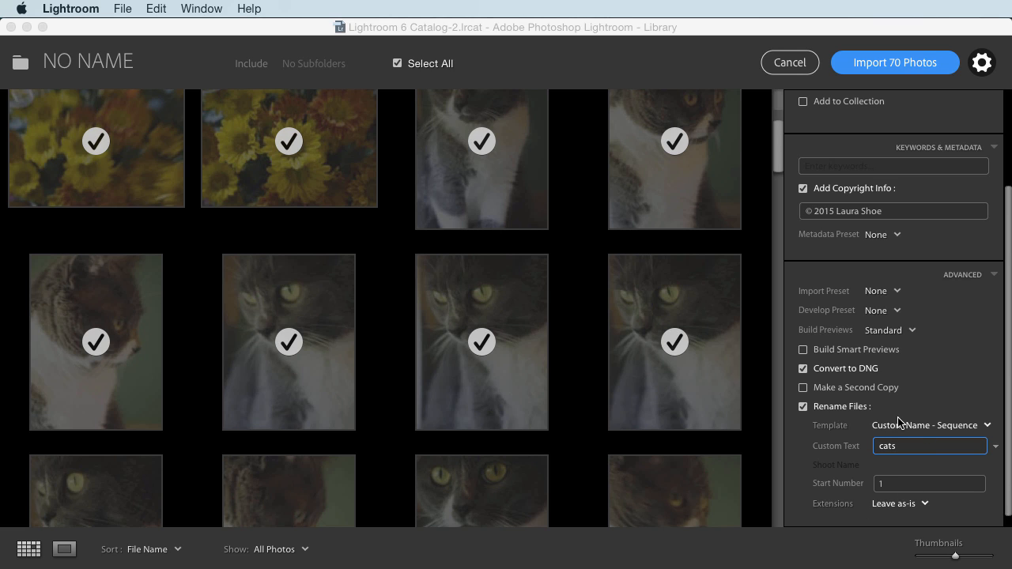
{"action": "left_click", "coordinate": [930, 446]}
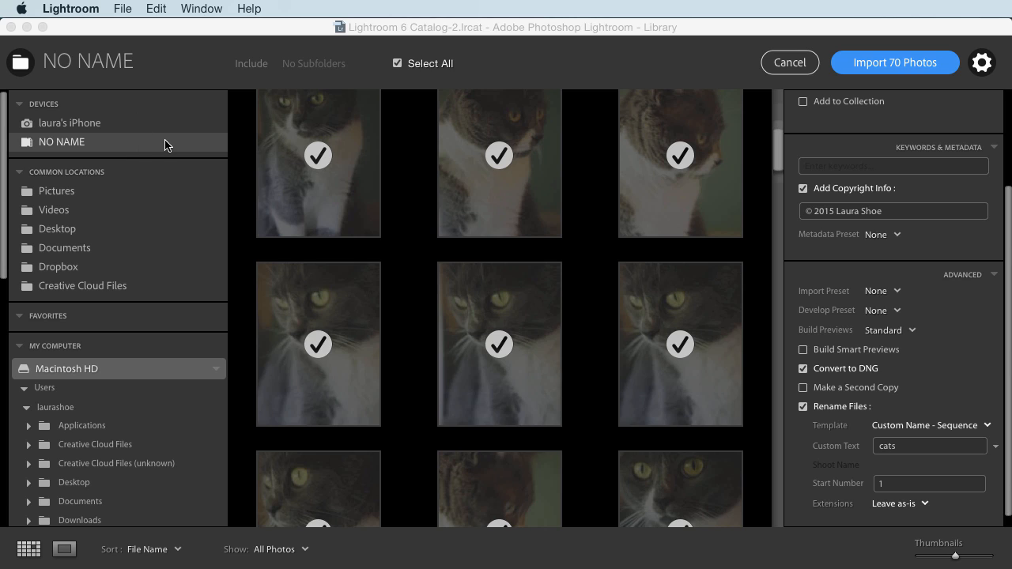
{"action": "mouse_move", "coordinate": [139, 150]}
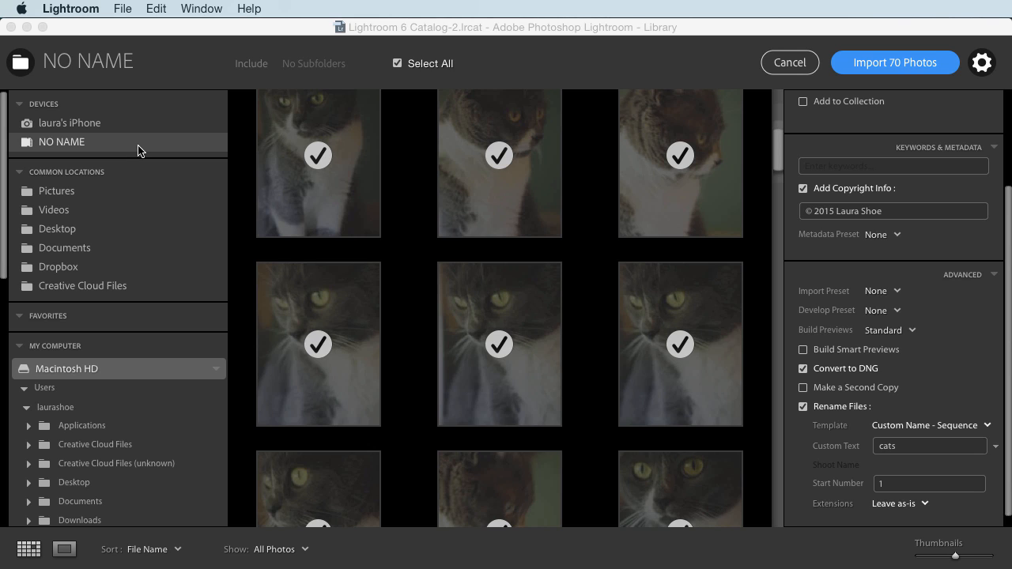
{"action": "mouse_move", "coordinate": [165, 144]}
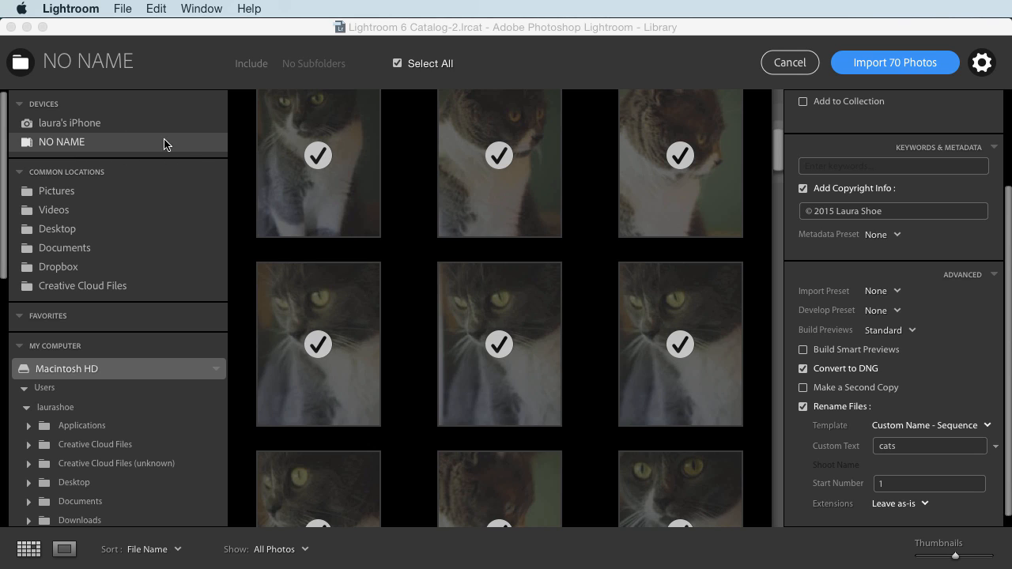
{"action": "mouse_move", "coordinate": [146, 146]}
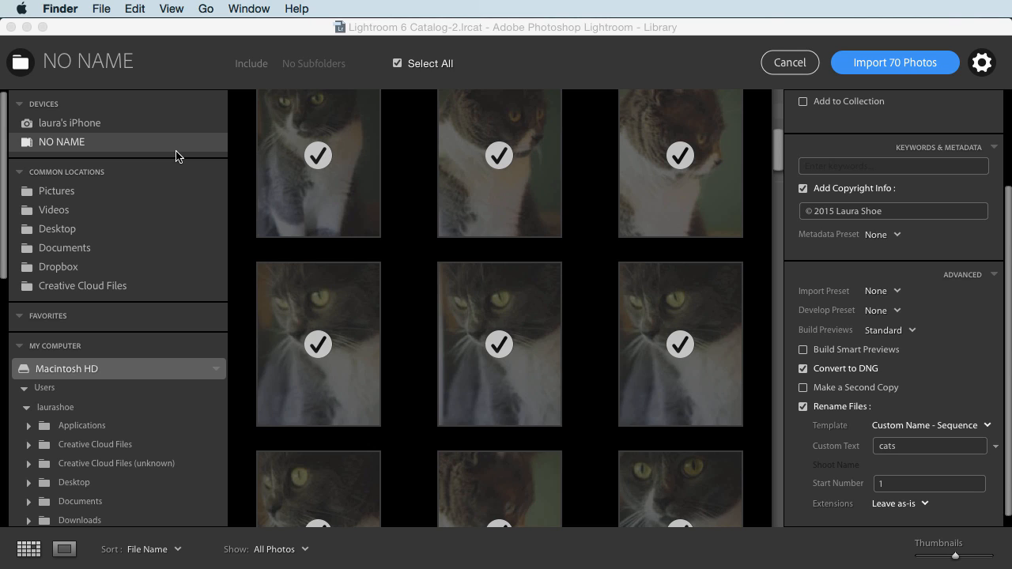
{"action": "mouse_move", "coordinate": [663, 142]}
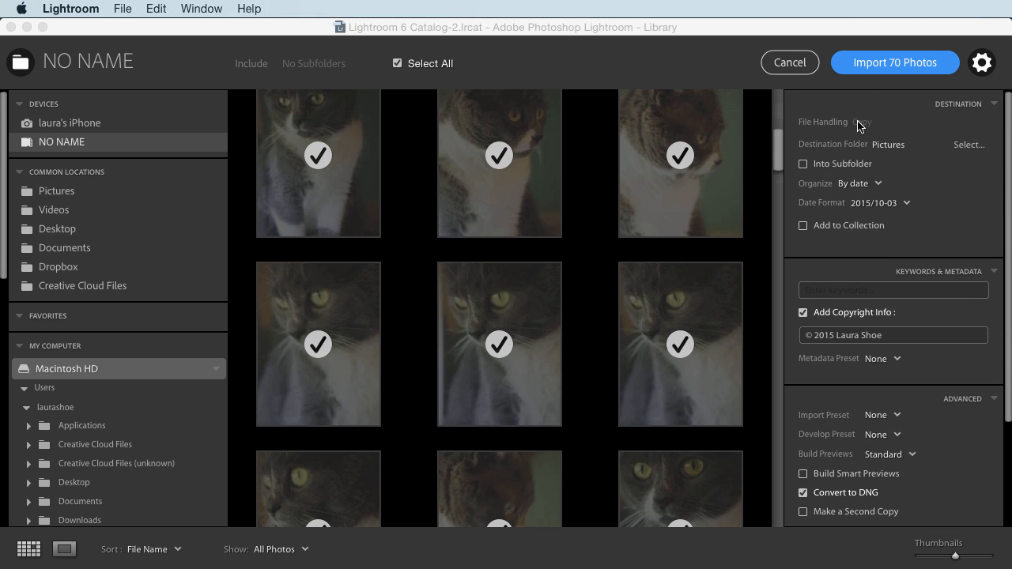
Switch to a hard-drive source and view the Copy versus Add file handling choices
{"action": "left_click", "coordinate": [66, 369]}
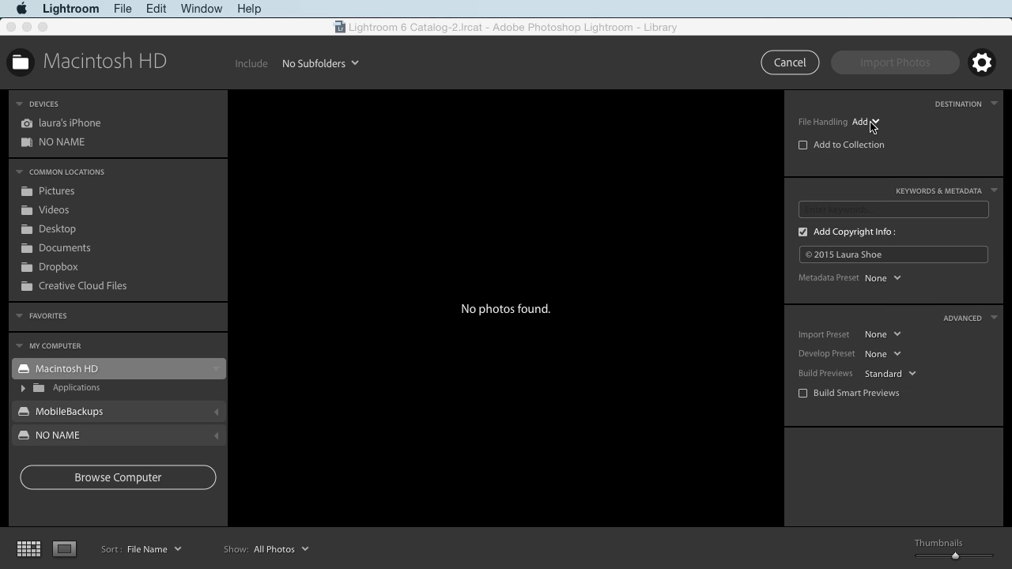
{"action": "left_click", "coordinate": [862, 122]}
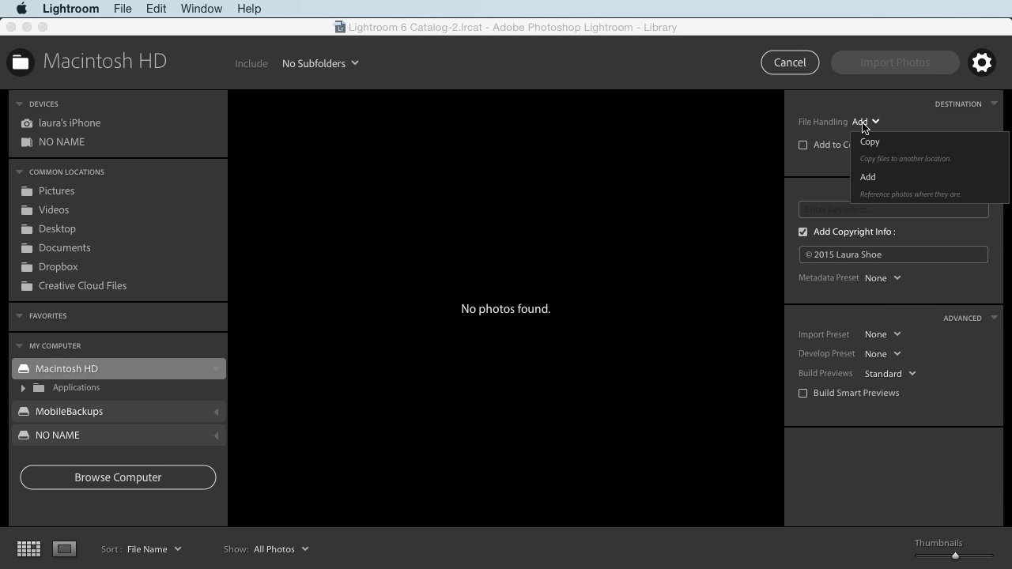
{"action": "mouse_move", "coordinate": [870, 142]}
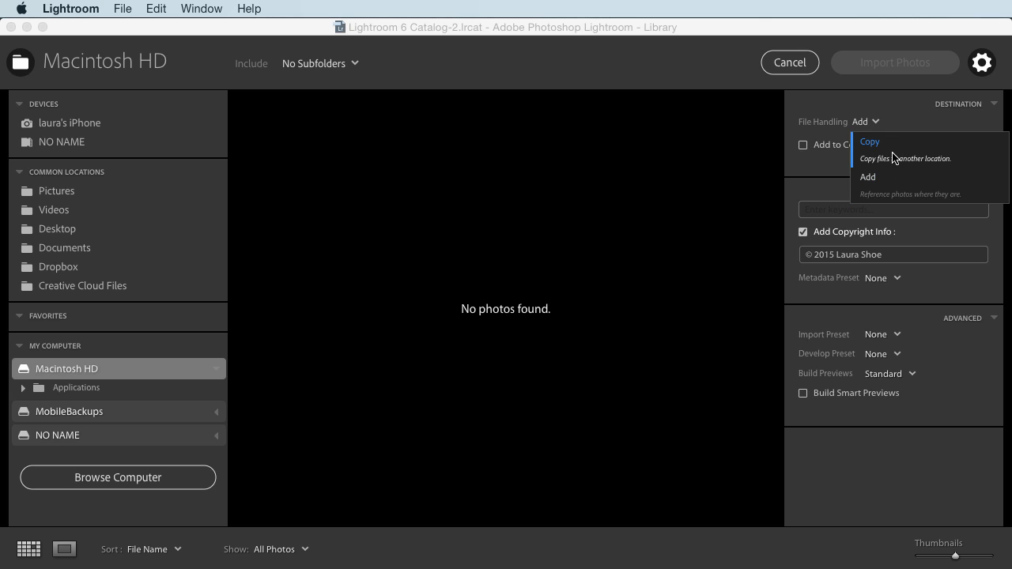
{"action": "mouse_move", "coordinate": [892, 123]}
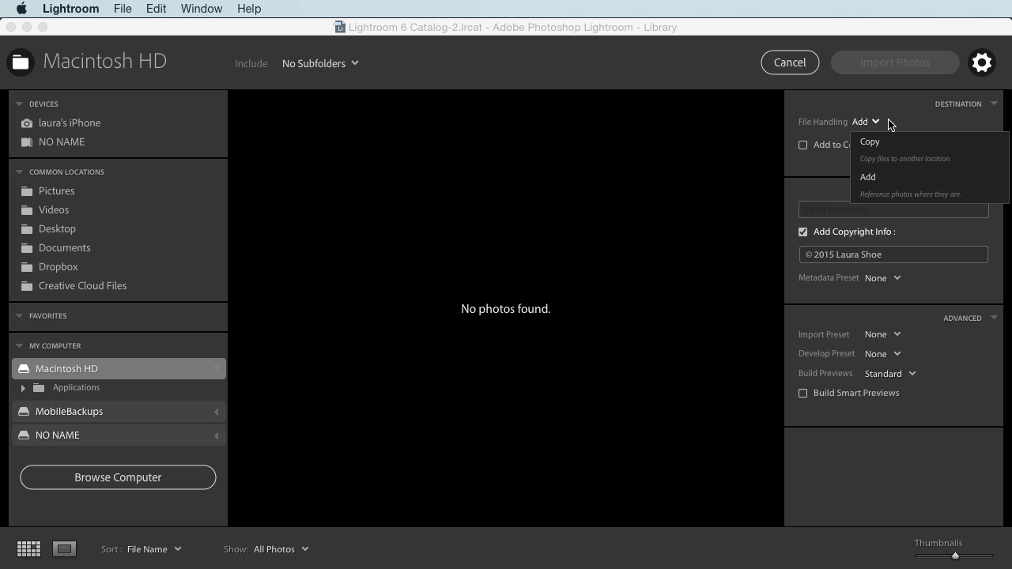
{"action": "left_click", "coordinate": [870, 142]}
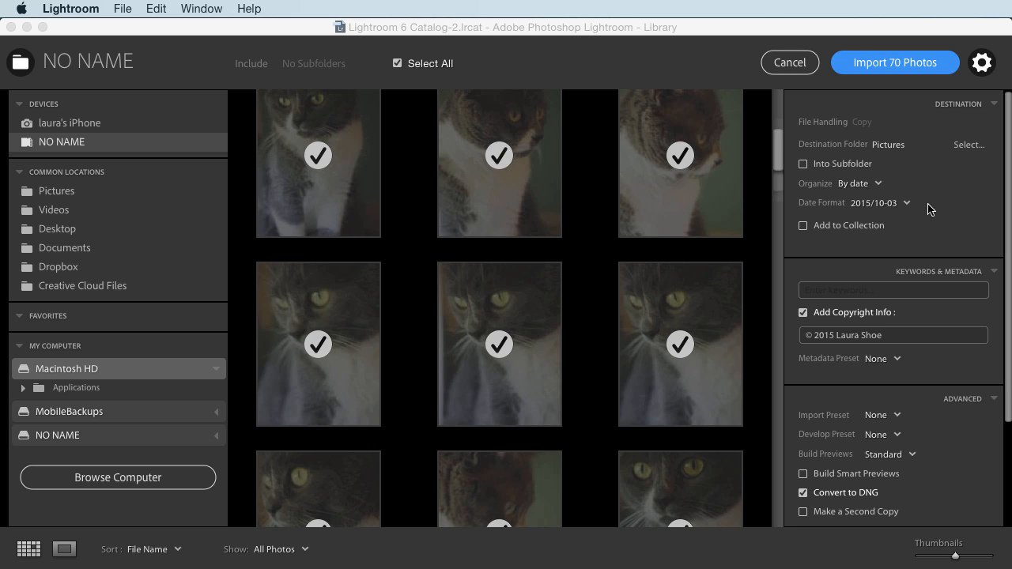
{"action": "mouse_move", "coordinate": [936, 190]}
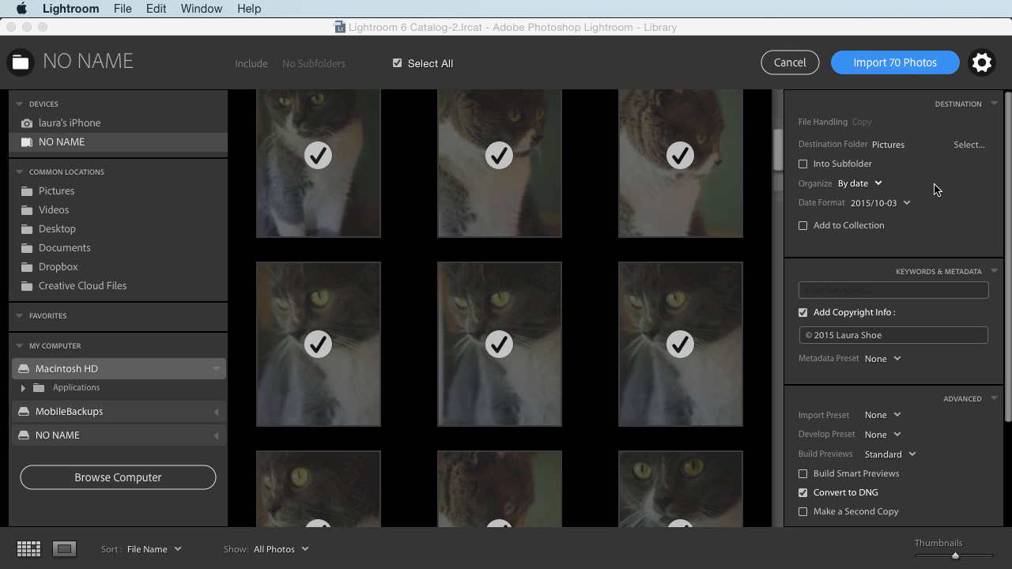
{"action": "mouse_move", "coordinate": [959, 182]}
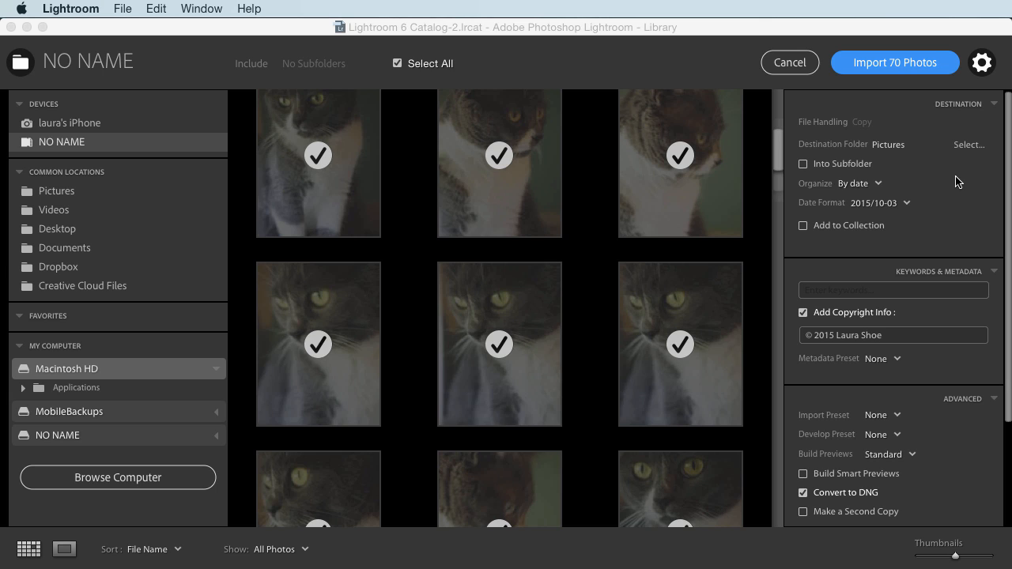
{"action": "mouse_move", "coordinate": [945, 175]}
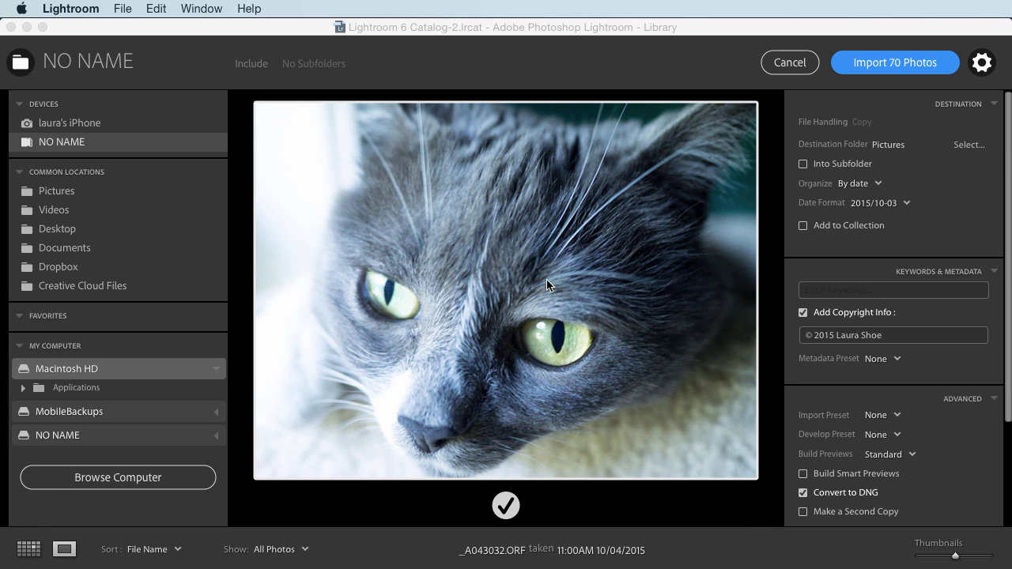
{"action": "mouse_move", "coordinate": [535, 281]}
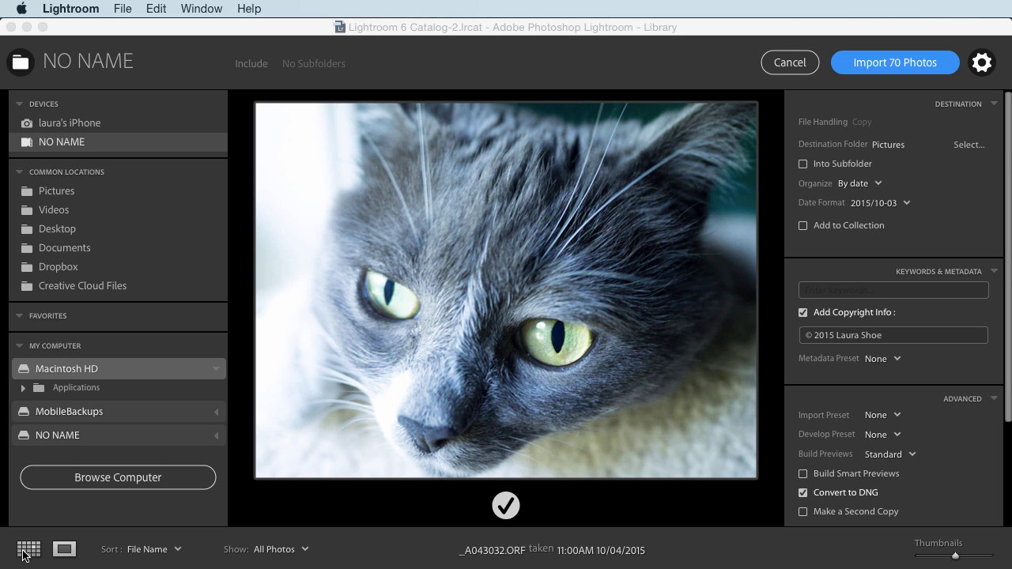
{"action": "left_click", "coordinate": [29, 549]}
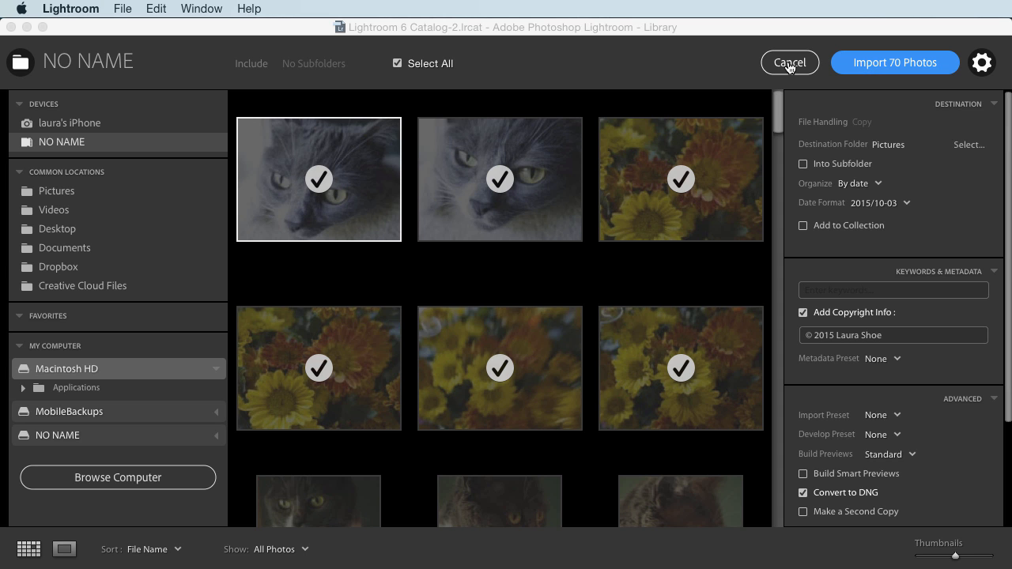
Cancel the import, reopen it on the Pictures folder, and cancel again to the library
{"action": "left_click", "coordinate": [788, 64]}
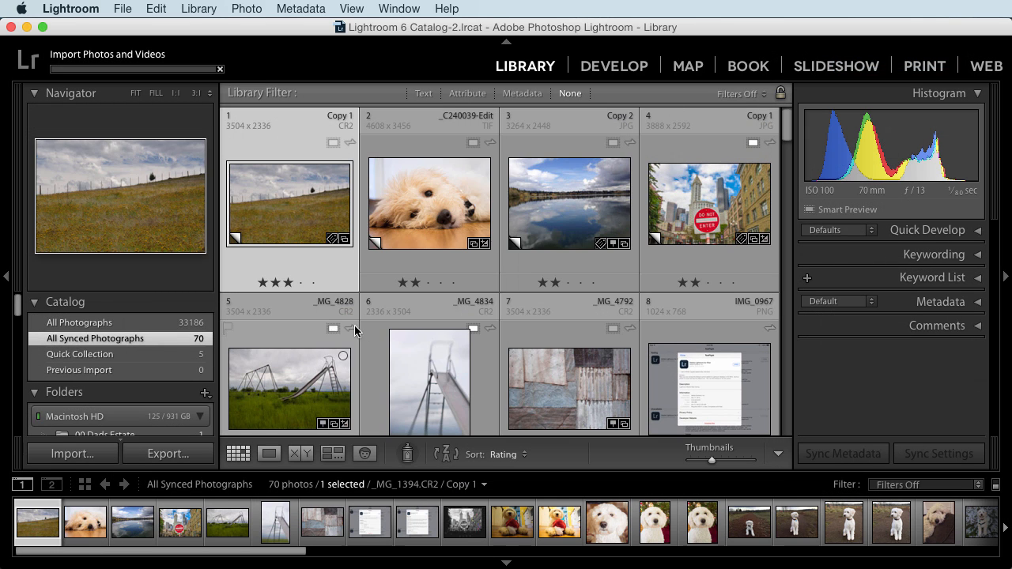
{"action": "mouse_move", "coordinate": [291, 320]}
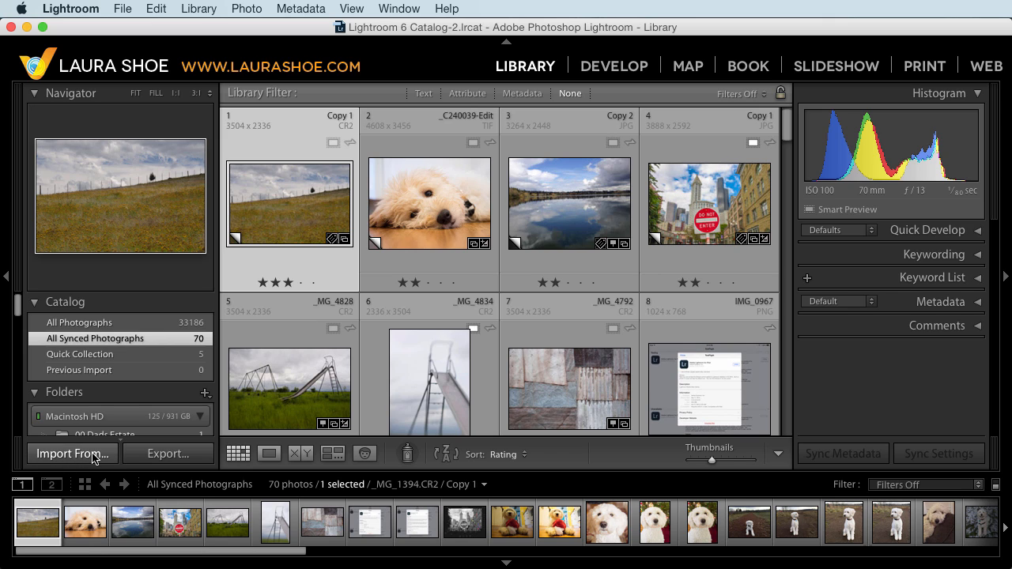
{"action": "mouse_move", "coordinate": [76, 458]}
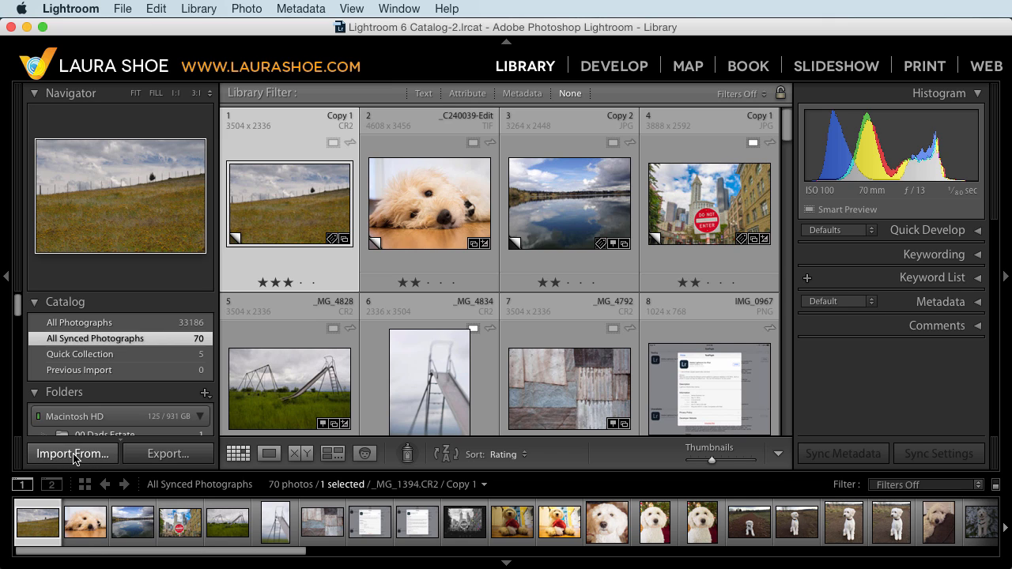
{"action": "left_click", "coordinate": [73, 452]}
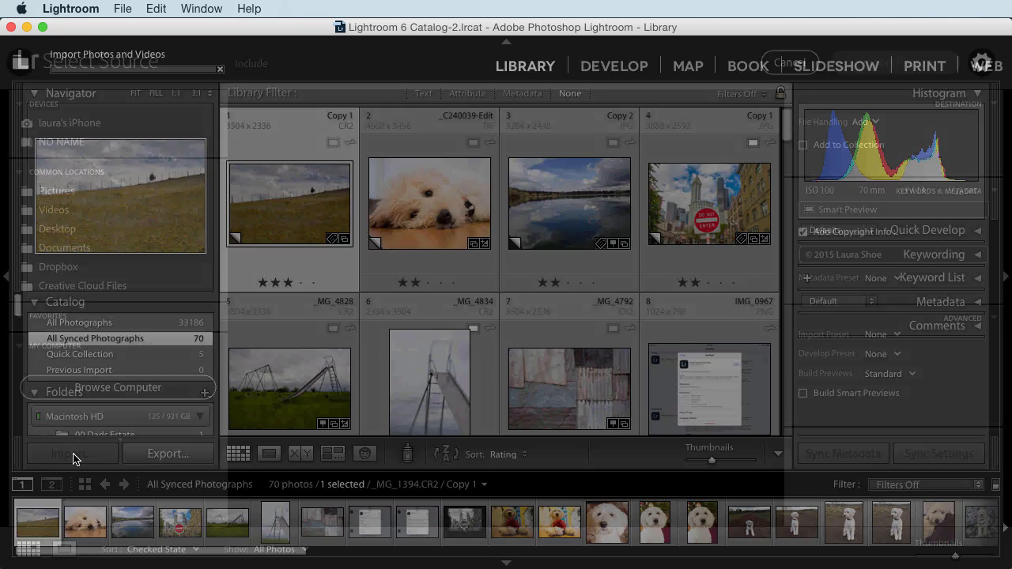
{"action": "left_click", "coordinate": [57, 189]}
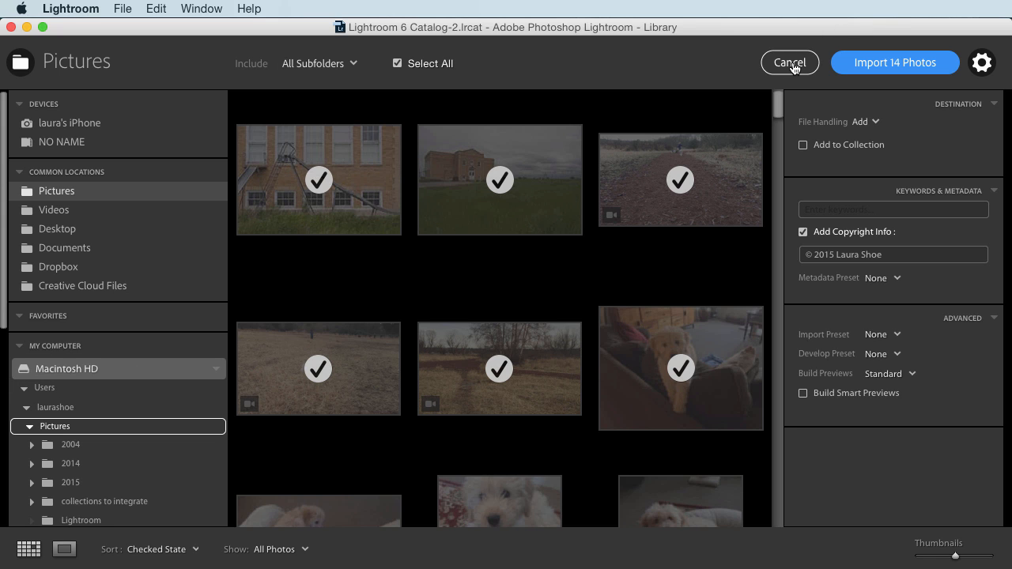
{"action": "left_click", "coordinate": [789, 63]}
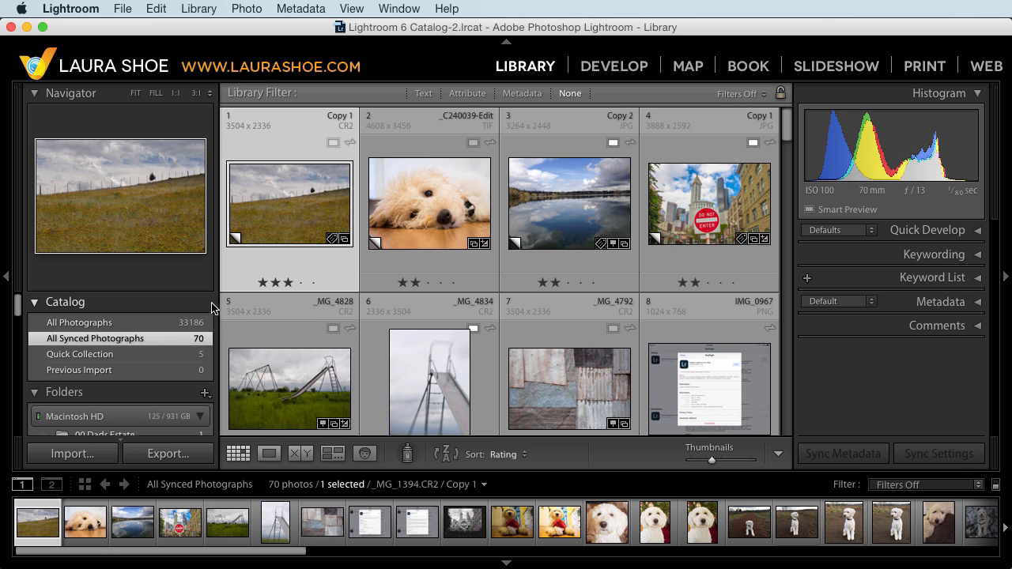
{"action": "mouse_move", "coordinate": [139, 163]}
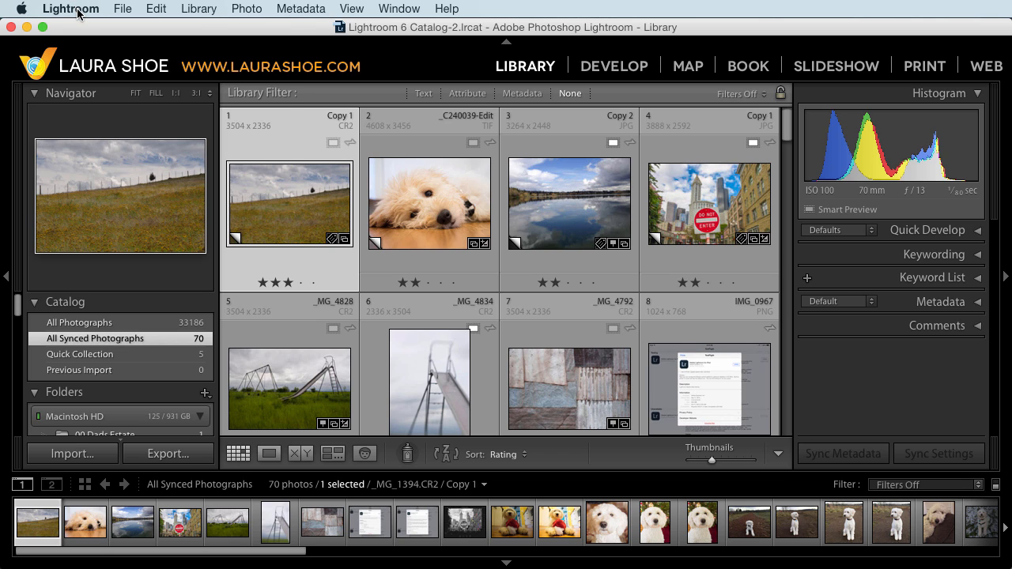
In General preferences, toggle Show 'Add Photos' screen off and back on
{"action": "left_click", "coordinate": [70, 9]}
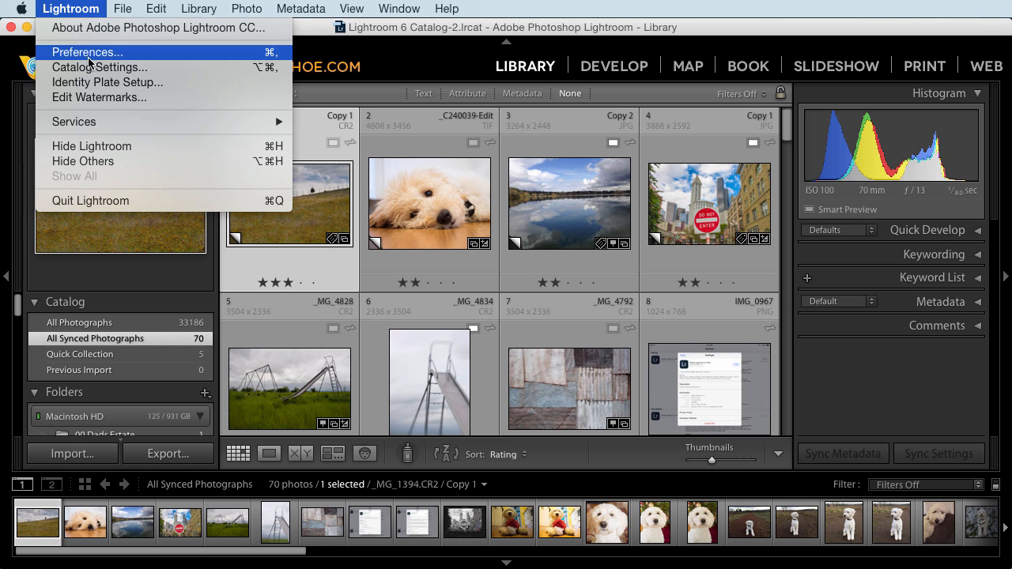
{"action": "left_click", "coordinate": [87, 52]}
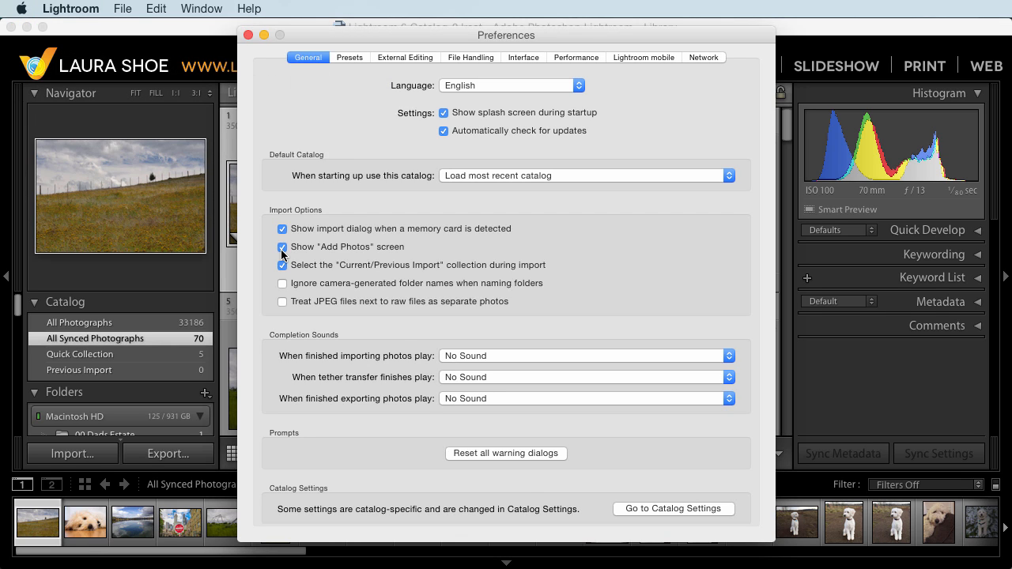
{"action": "left_click", "coordinate": [282, 246]}
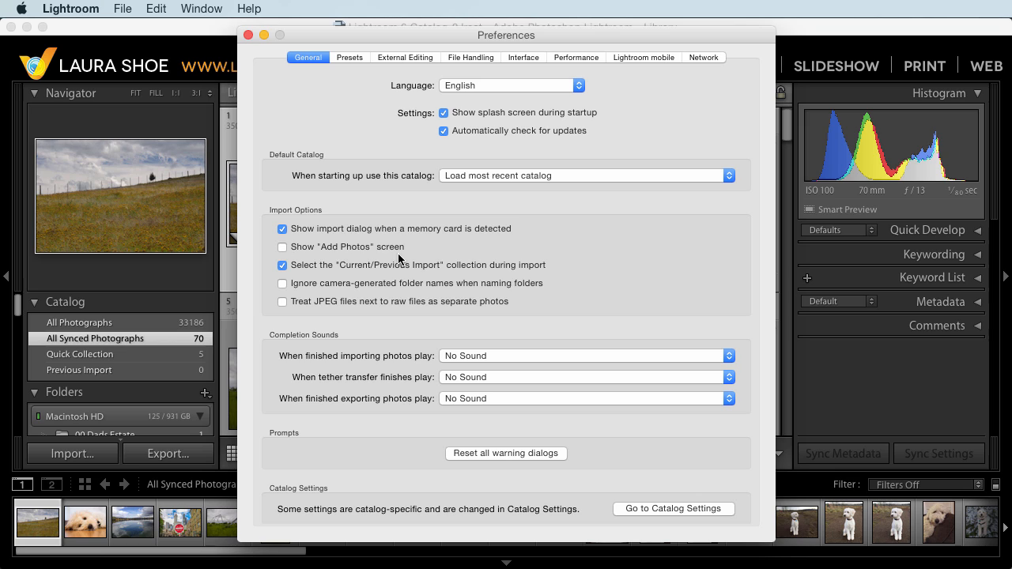
{"action": "mouse_move", "coordinate": [386, 256]}
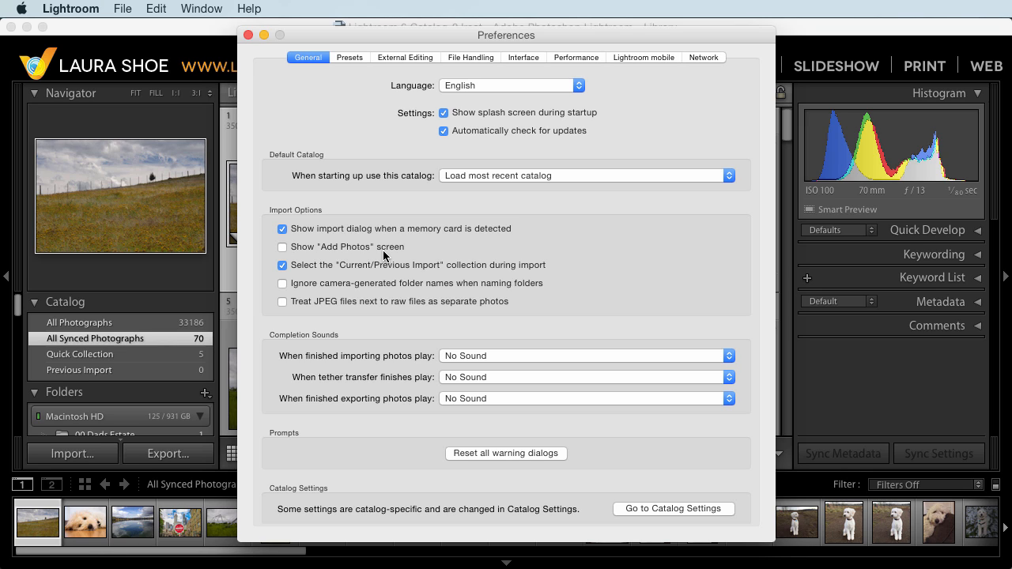
{"action": "left_click", "coordinate": [281, 247]}
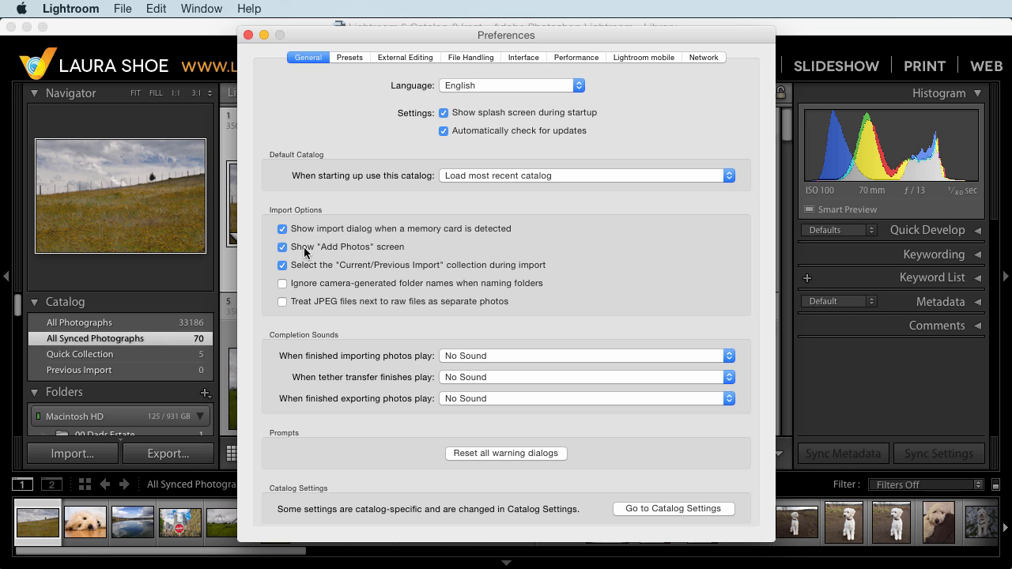
{"action": "mouse_move", "coordinate": [354, 253]}
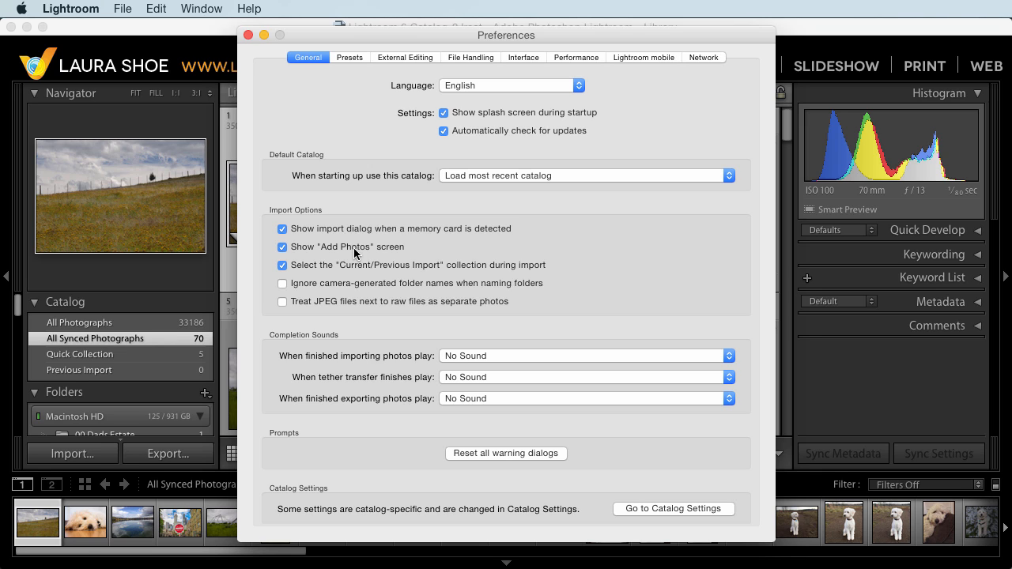
{"action": "mouse_move", "coordinate": [323, 258]}
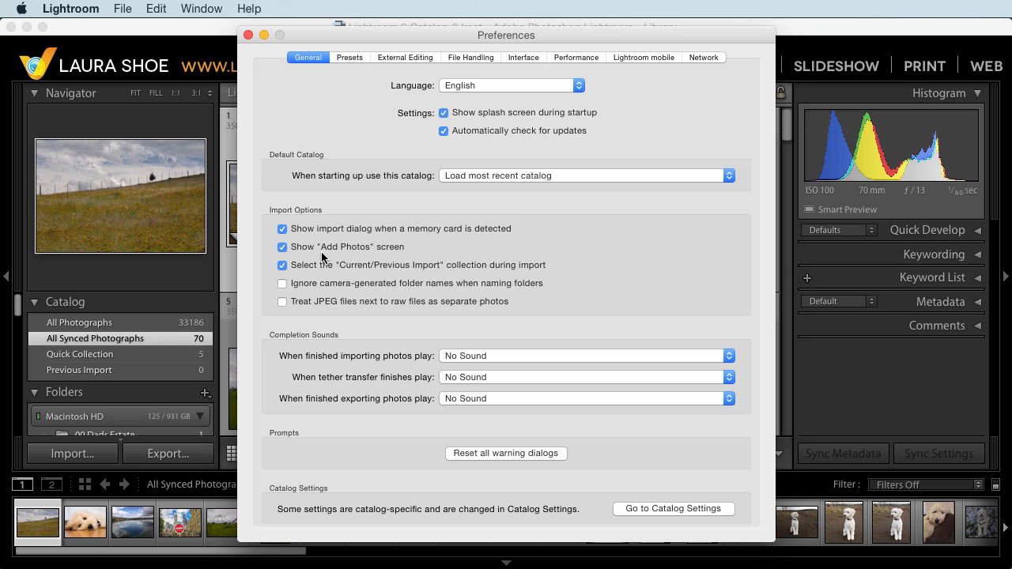
{"action": "mouse_move", "coordinate": [388, 257]}
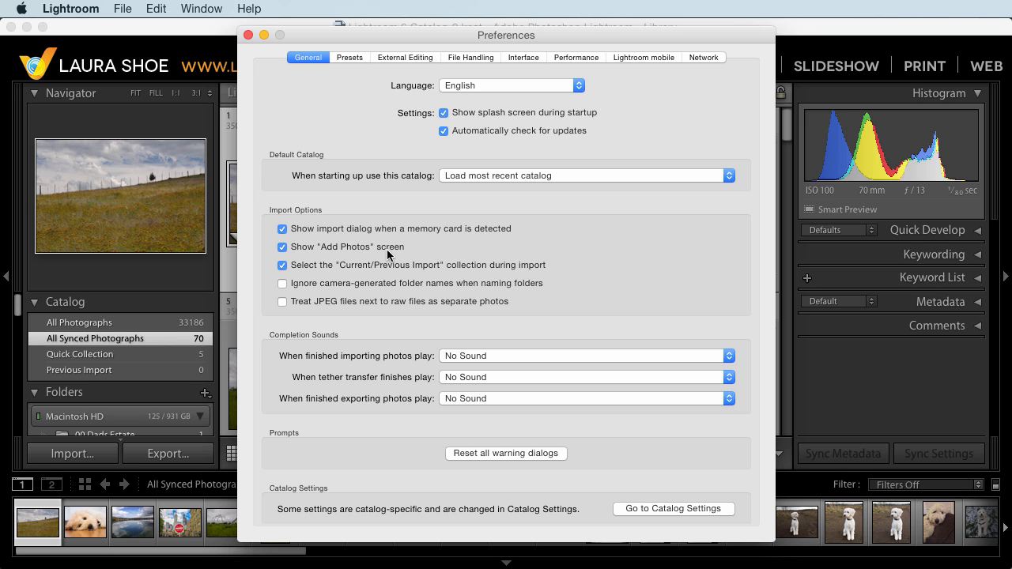
{"action": "mouse_move", "coordinate": [345, 252]}
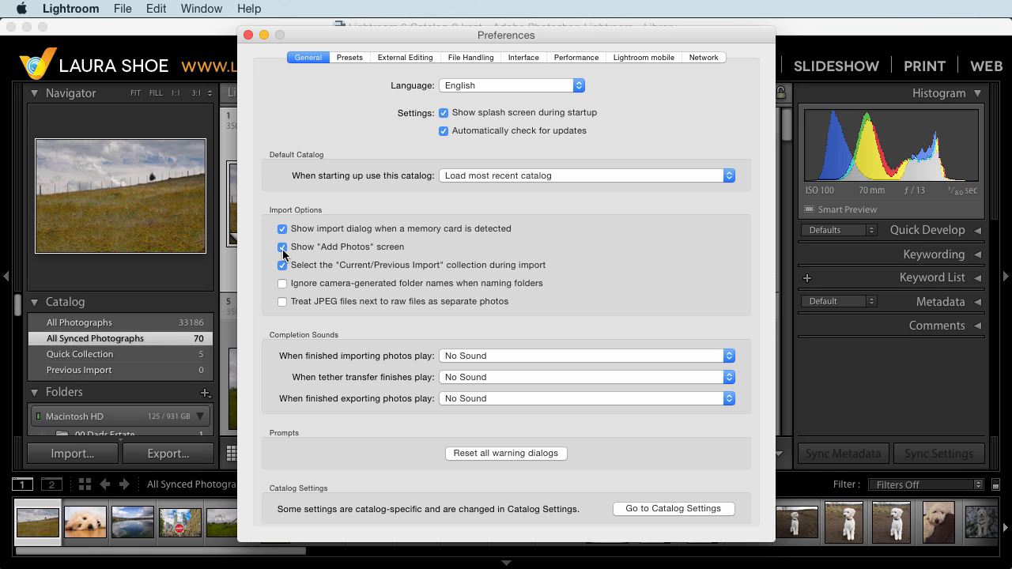
{"action": "left_click", "coordinate": [281, 247]}
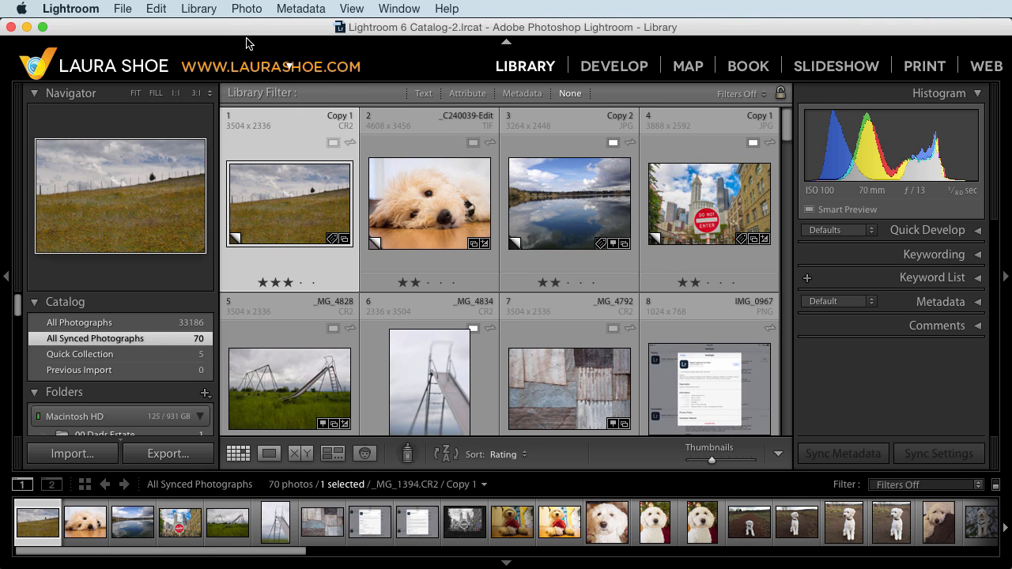
{"action": "mouse_move", "coordinate": [519, 30]}
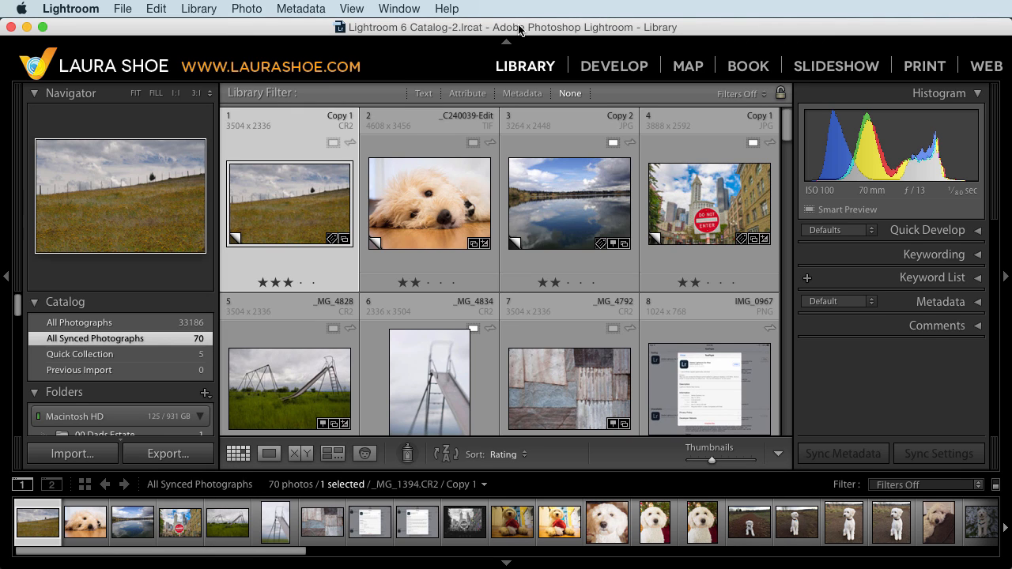